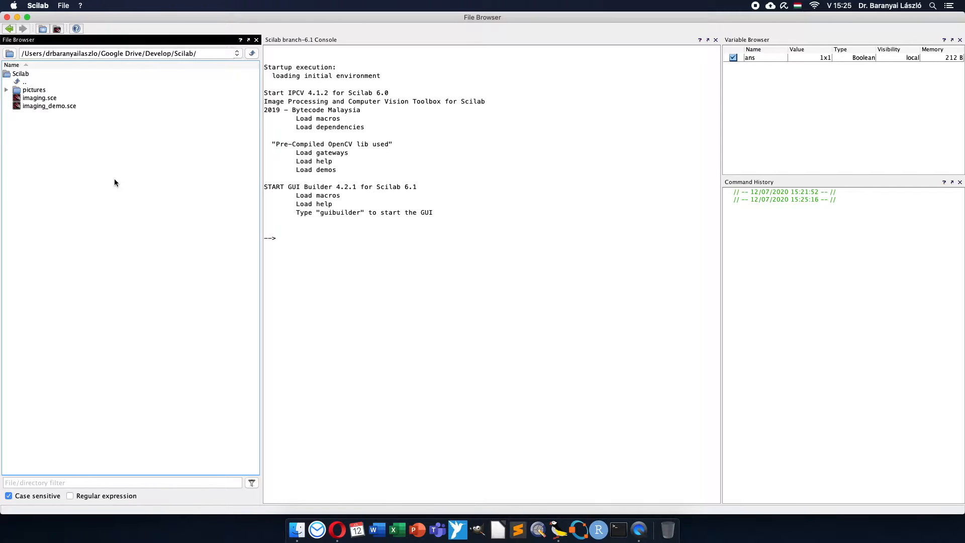
Open imaging_demo.sce from the File Browser with SciNotes.
click(49, 105)
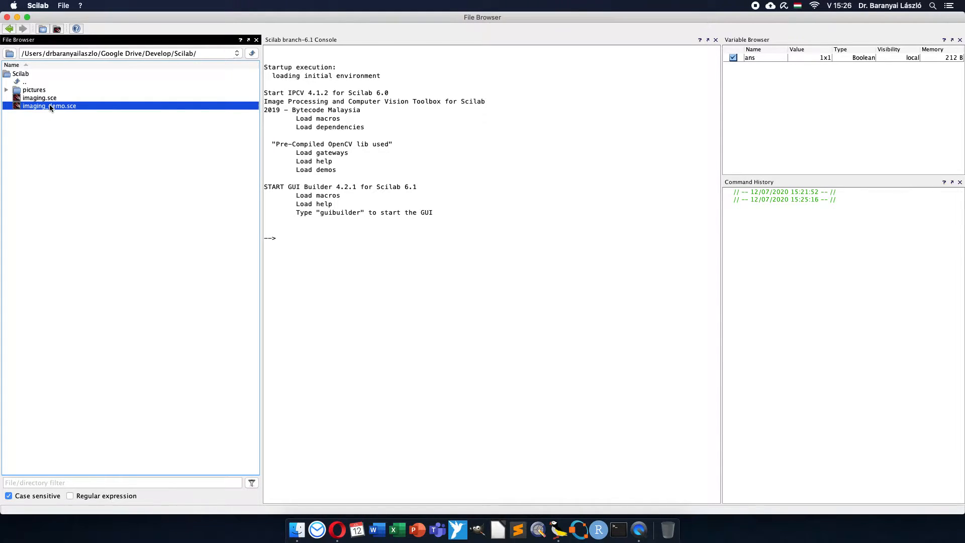
right_click(49, 105)
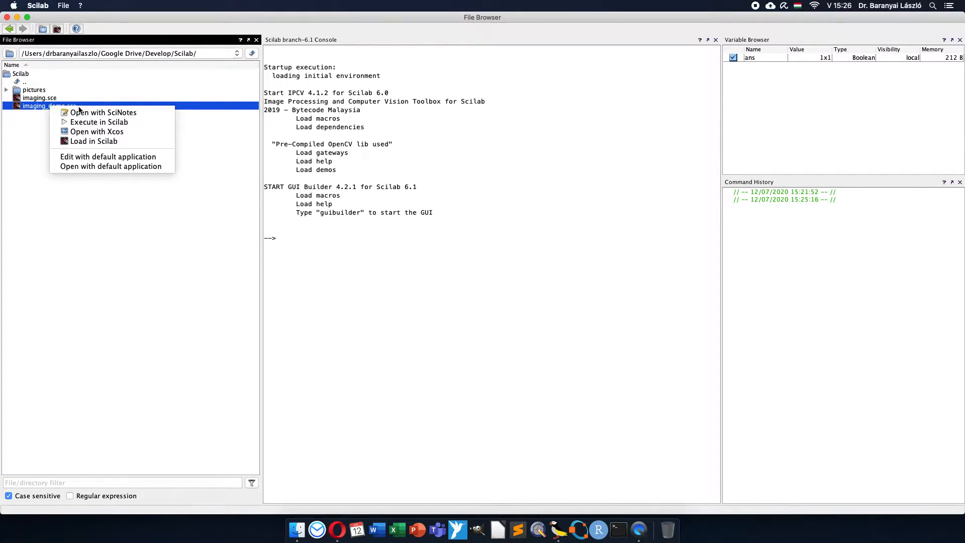
click(102, 111)
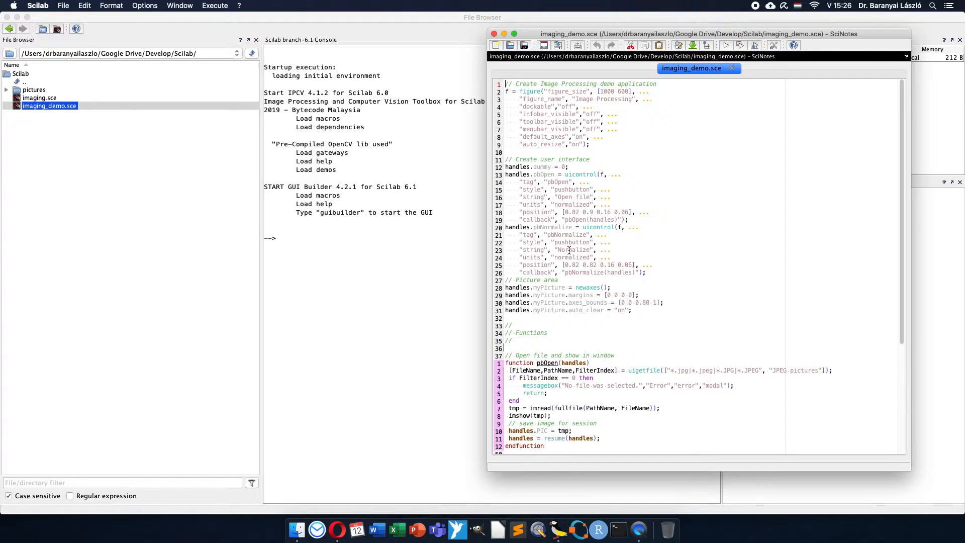
Execute the demo script, load the tomato photo and try Normalize on it.
click(726, 46)
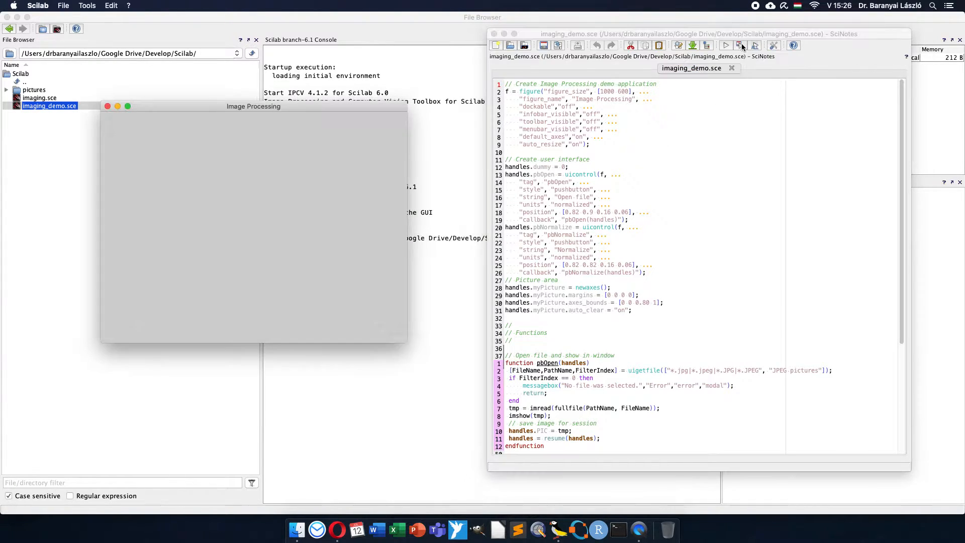
click(724, 45)
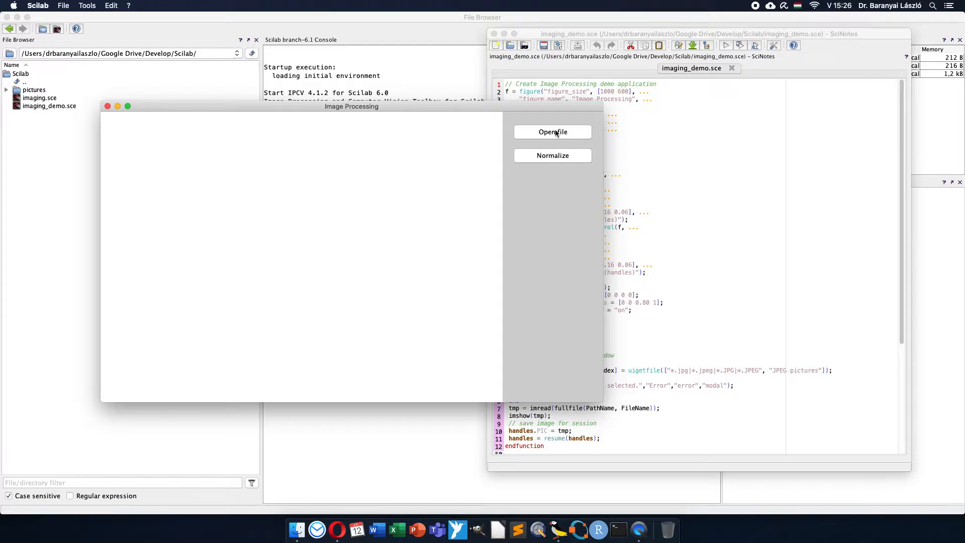
click(551, 131)
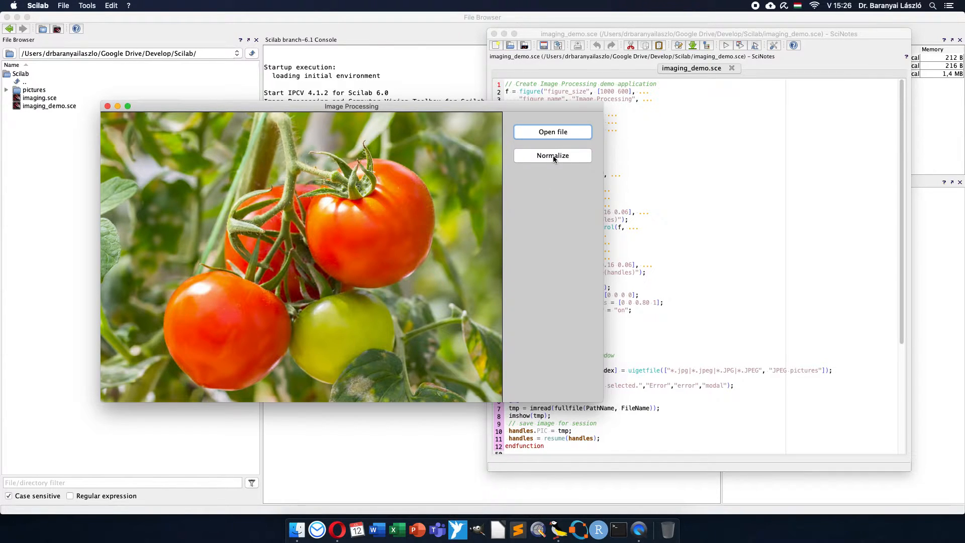
click(552, 155)
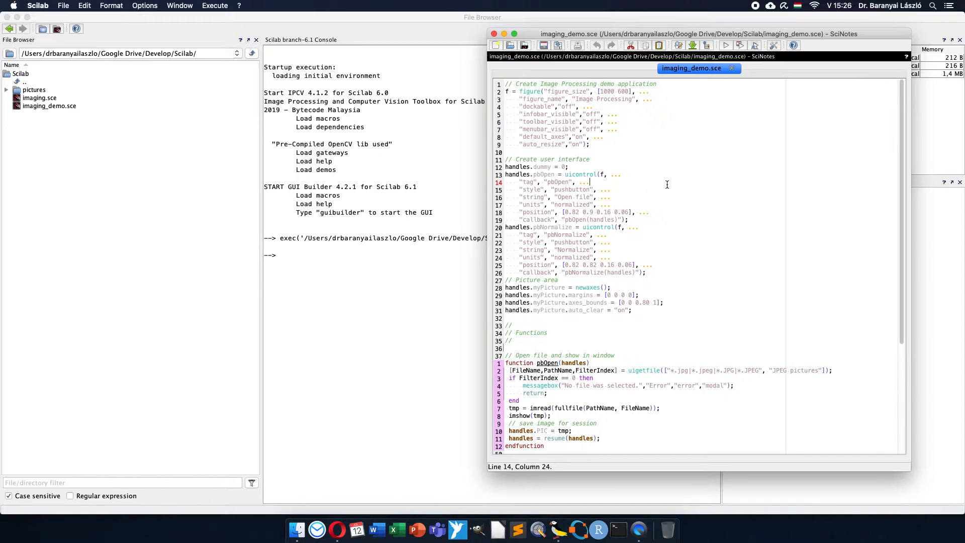
Duplicate the pbNormalize uicontrol as pbSegment labelled 'Find red' at vertical position 0.74.
click(654, 272)
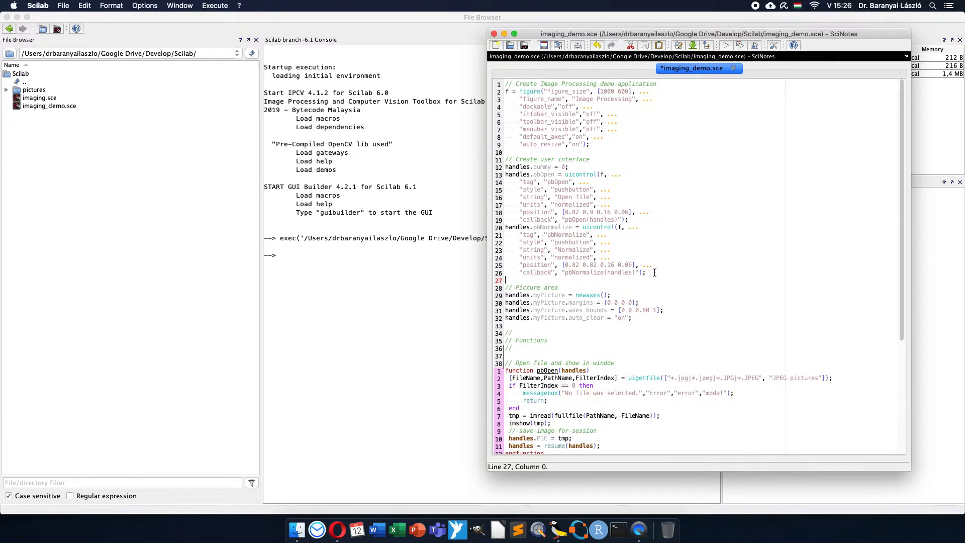
drag(506, 227, 647, 272)
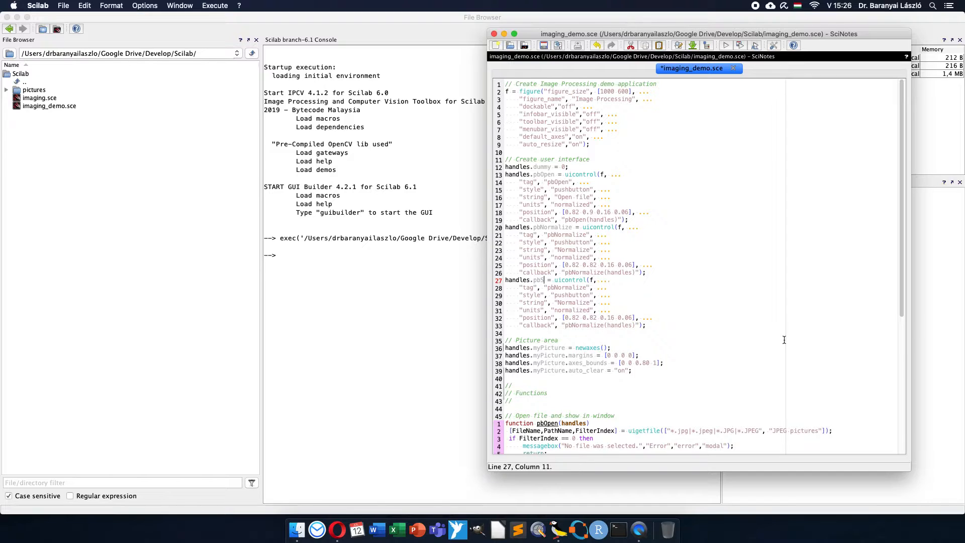
text(egment)
click(561, 302)
text(Find red)
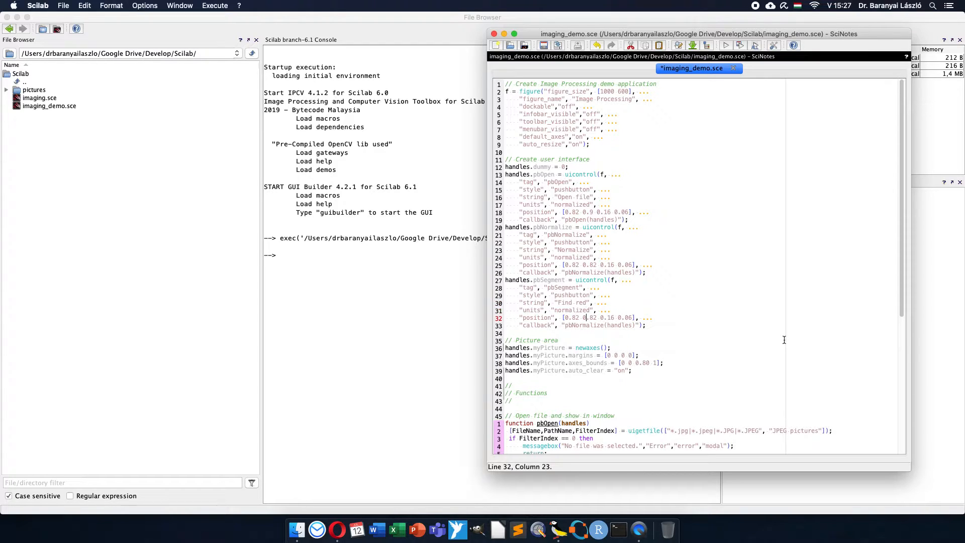
key(Right)
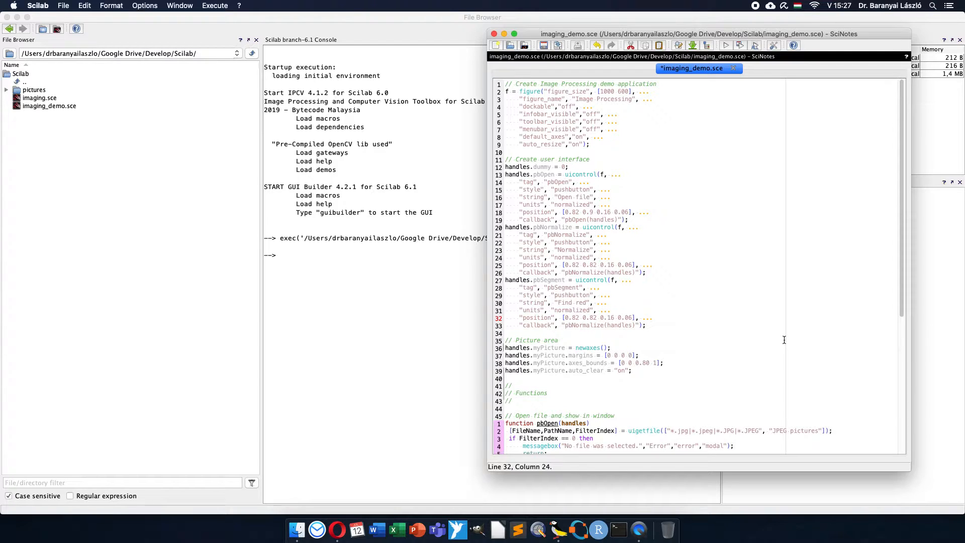
click(591, 318)
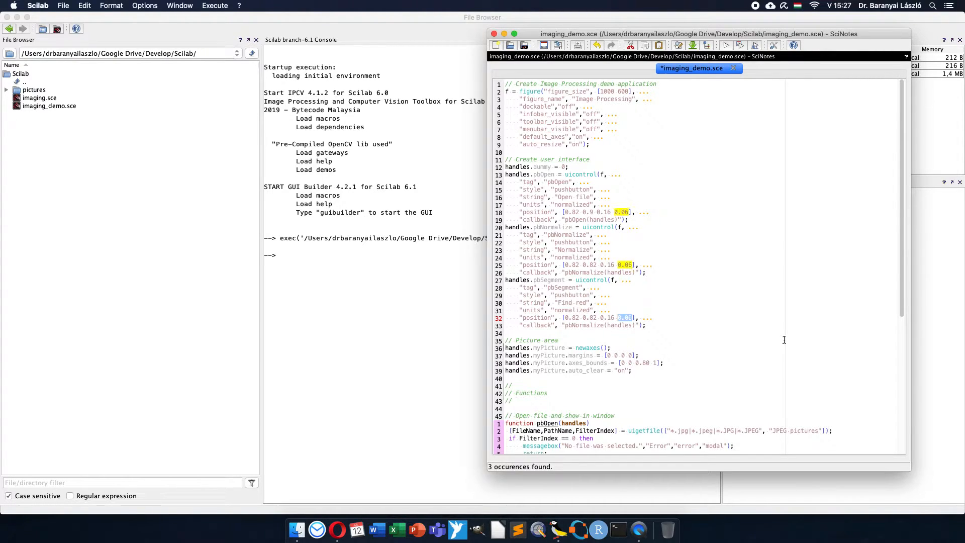
click(597, 317)
text(74)
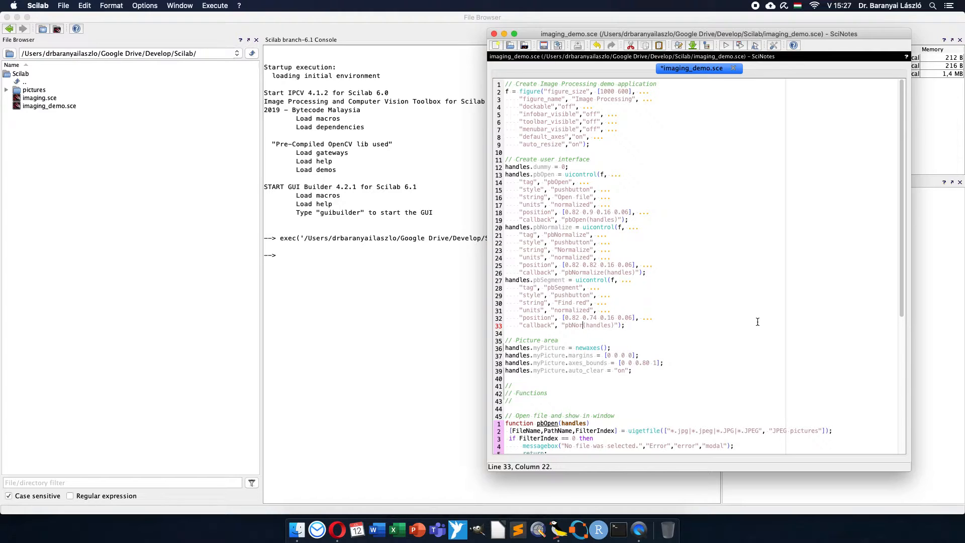
Set the callback to pbSegment(handles) and duplicate pbNormalize as pbSegment, commented 'Recognize tomatoes in the picture'.
key(Backspace)
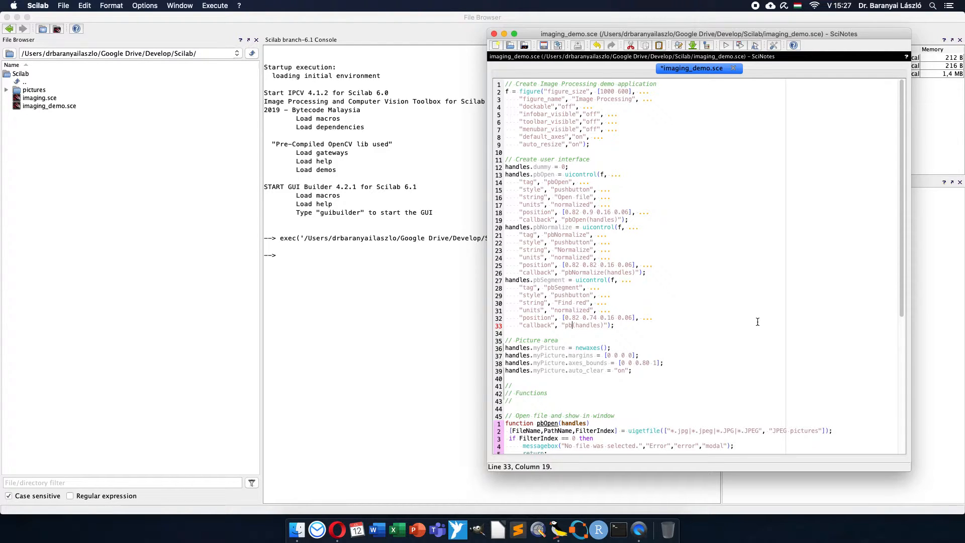
text(Segment)
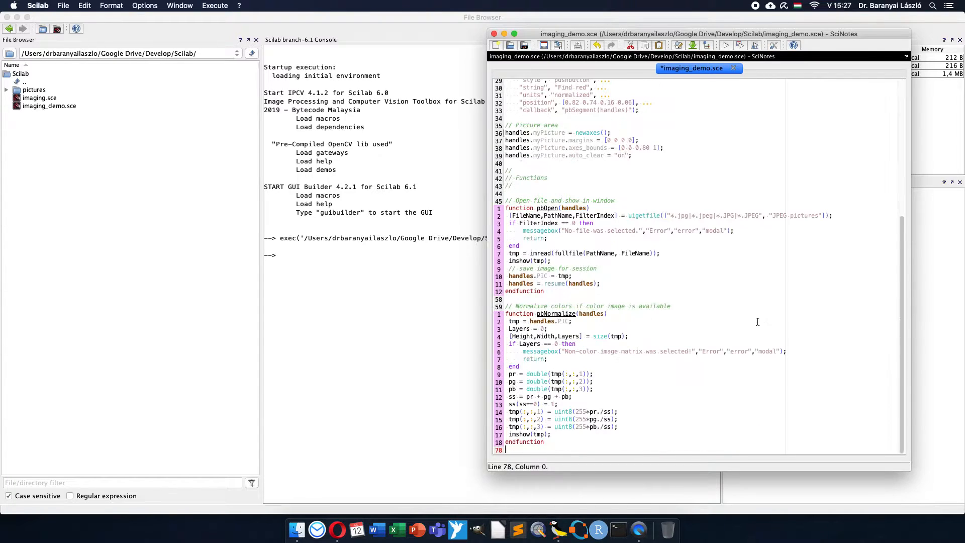
drag(507, 320, 542, 443)
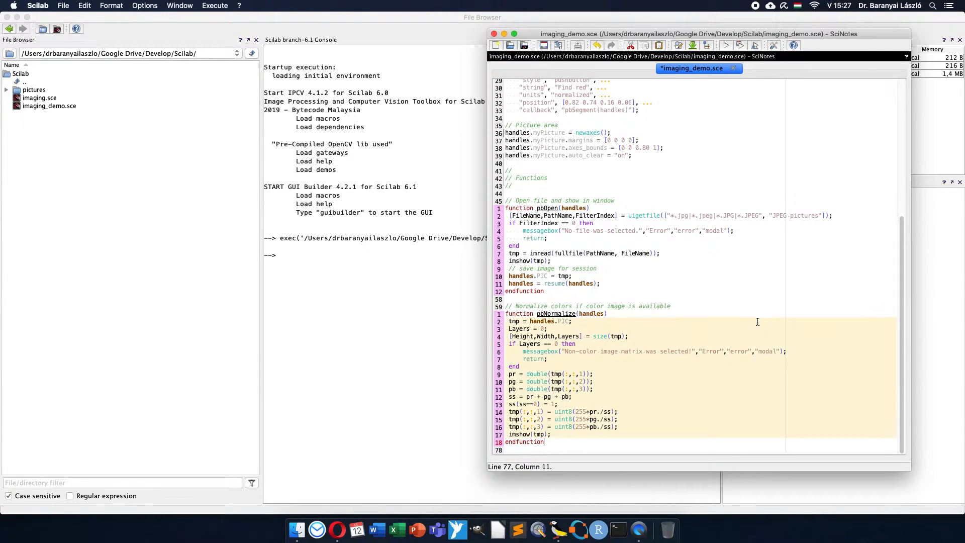
drag(597, 305, 544, 442)
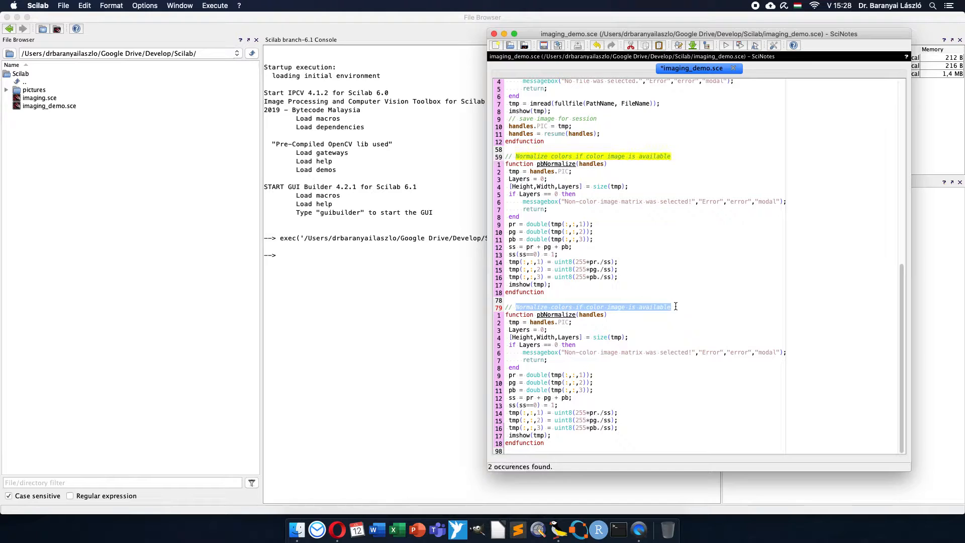
text(Recognize tomatoes in the pic)
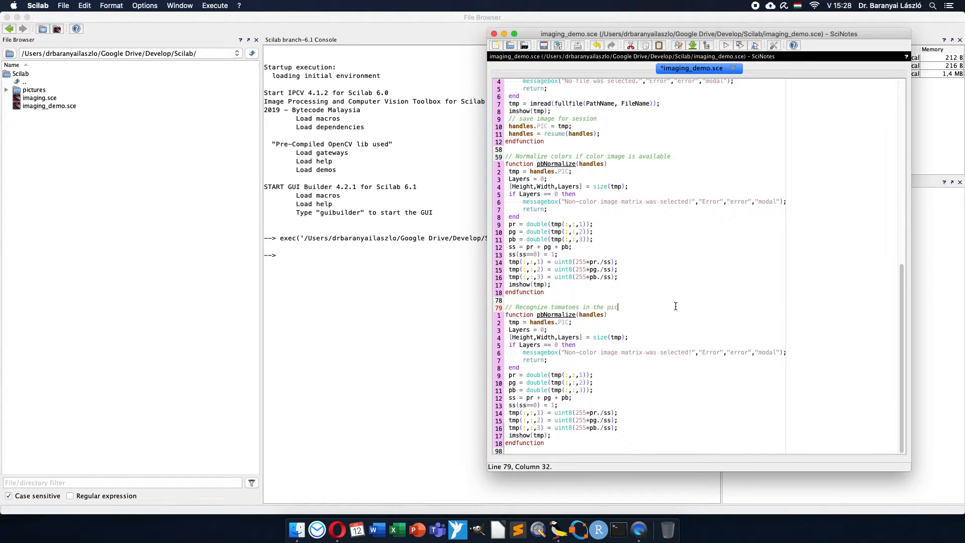
text(ture)
click(558, 314)
text(Segment)
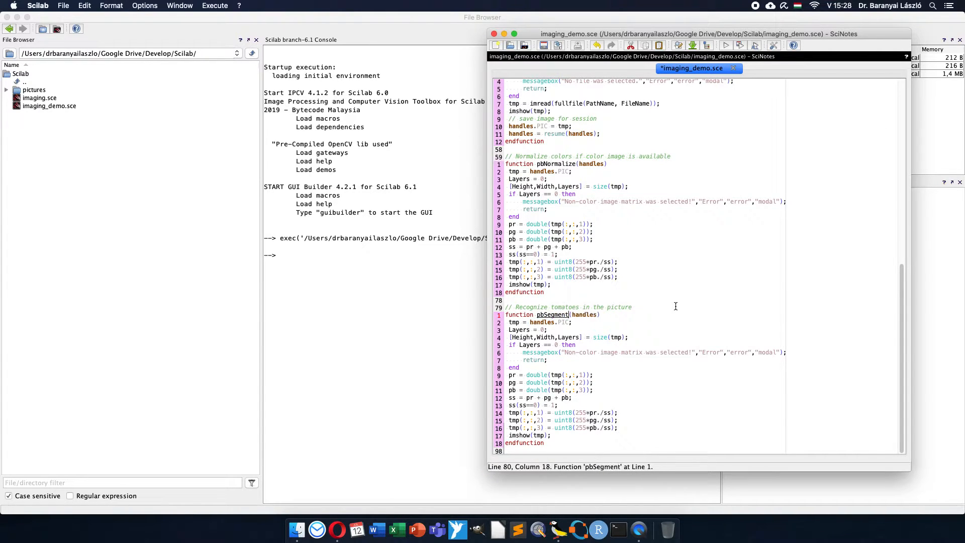
Replace the three tmp(:,:,k) scaling lines in pbSegment with pr = pr./ss;.
click(507, 337)
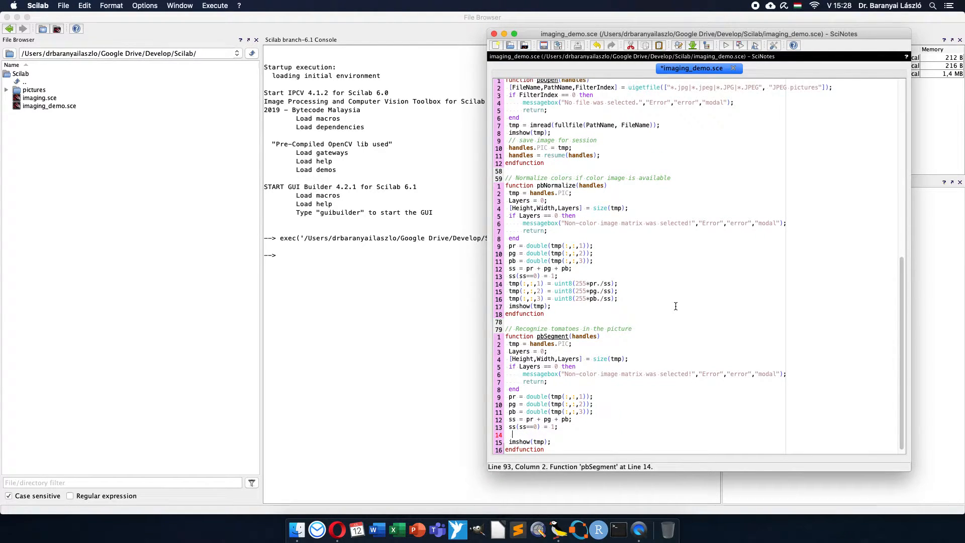
text(pr)
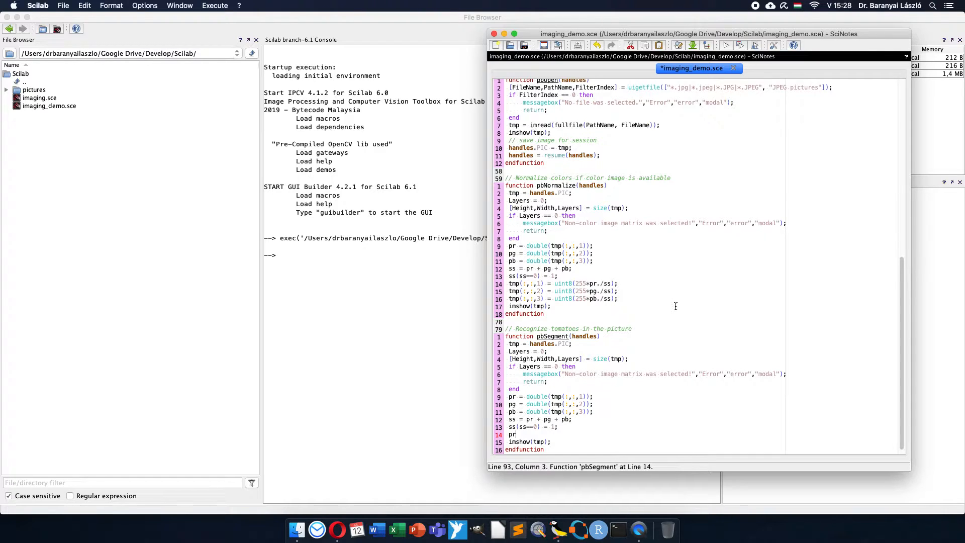
text(=)
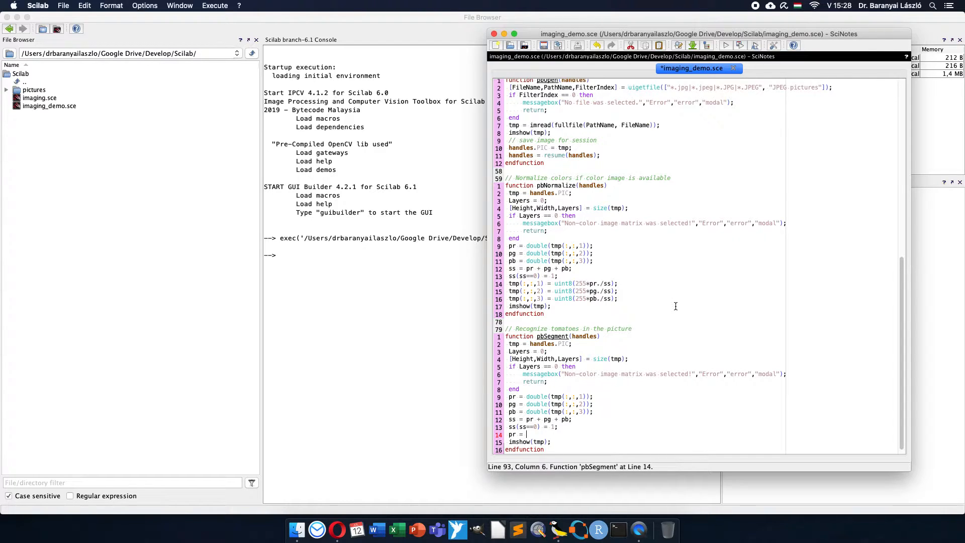
text(pr./)
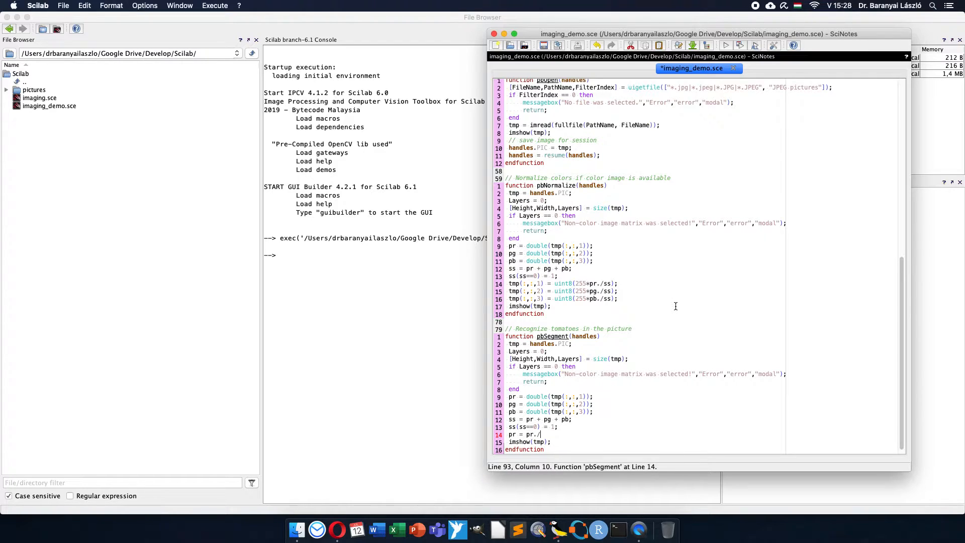
text(ss;)
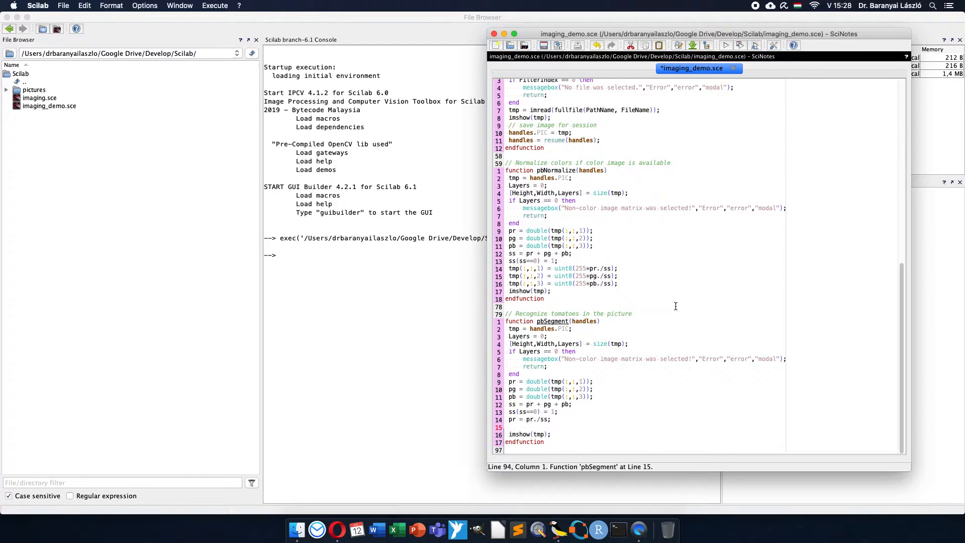
Threshold the red ratio with pr(pr<0.5)=0; pr(pr>0)=1;.
text(pr()
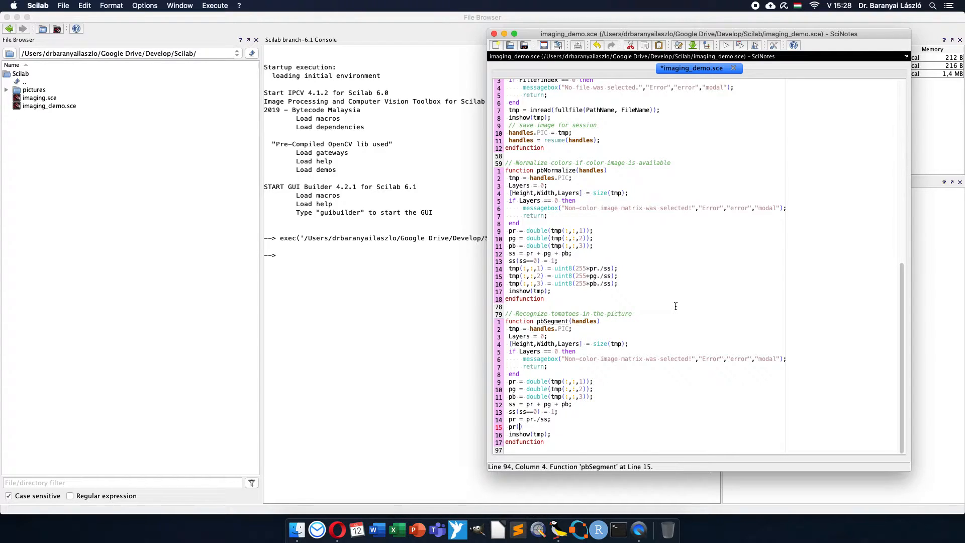
text(pr)
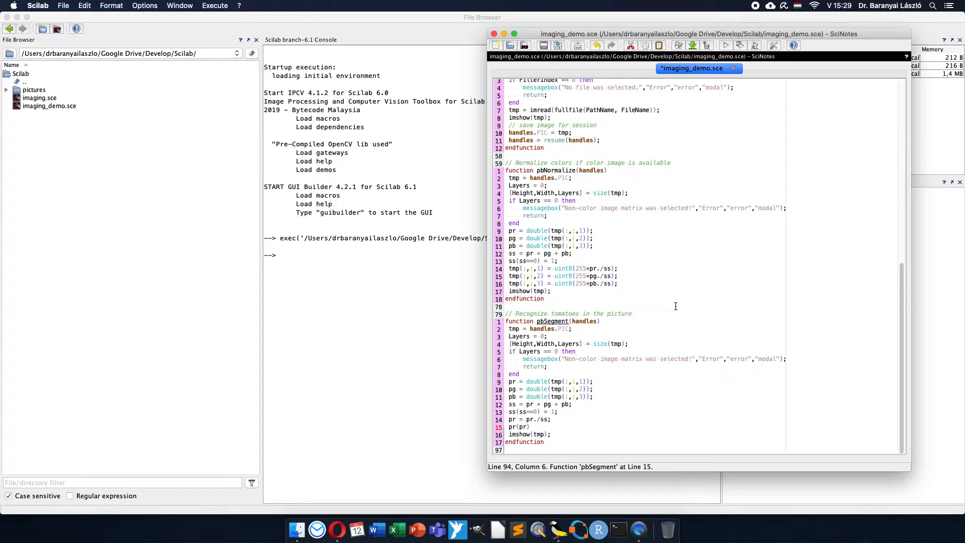
text(<)
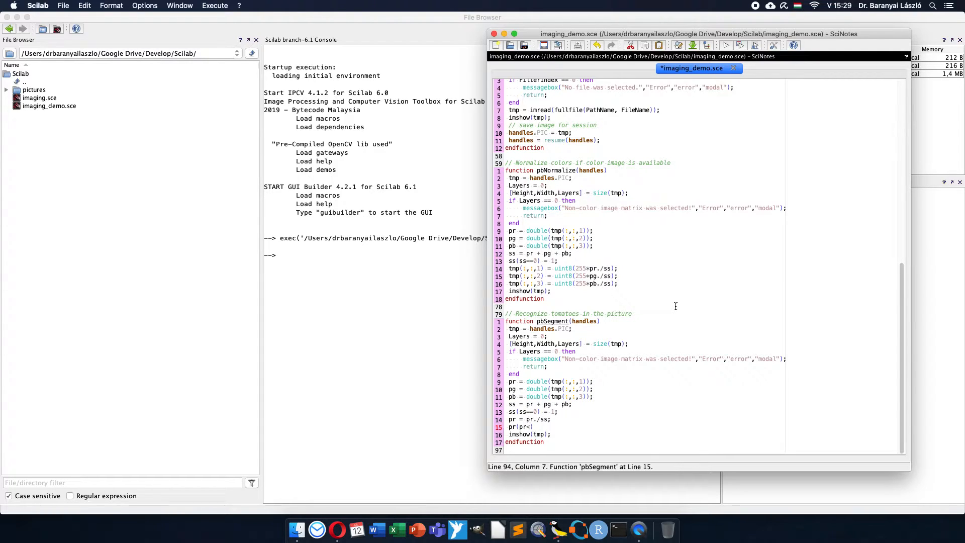
text(0.5))
text(p)
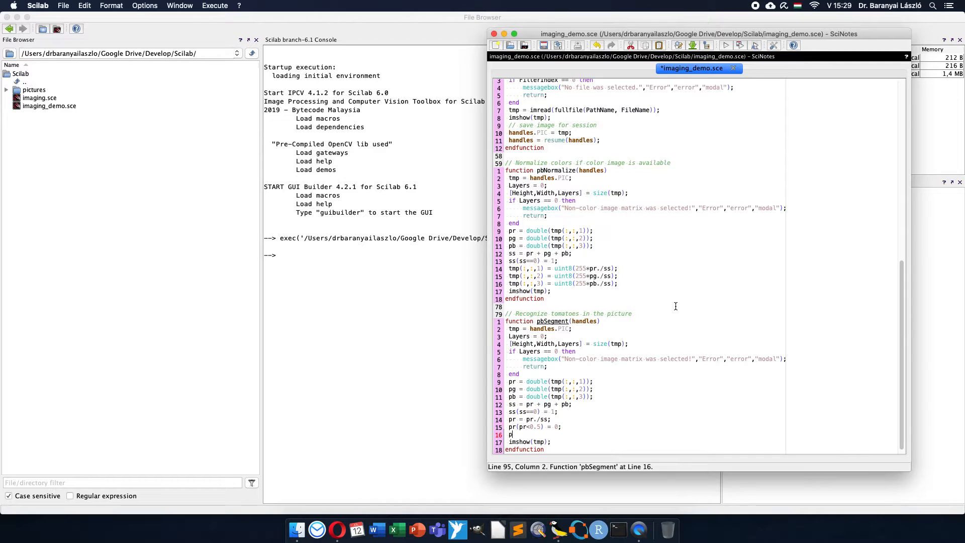
text(r(pr>0) =)
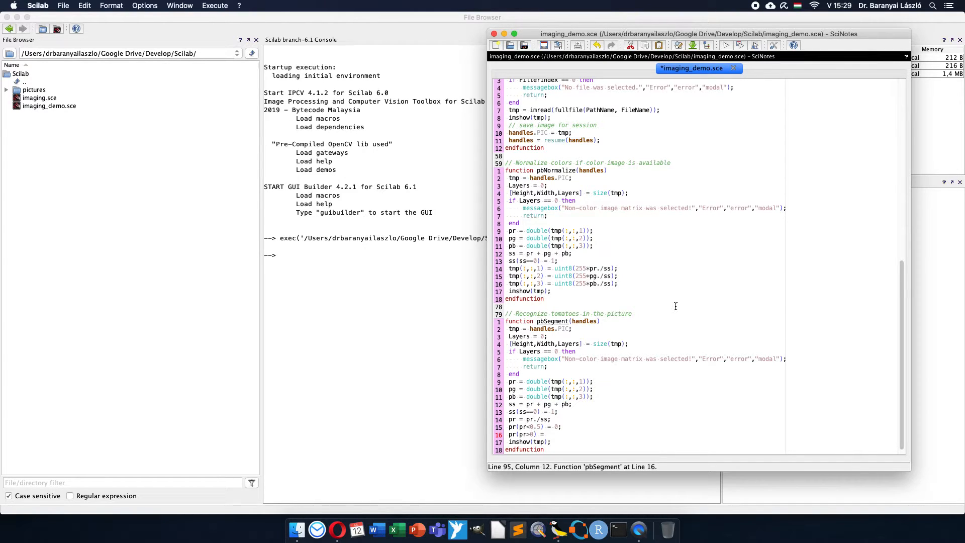
text(1;)
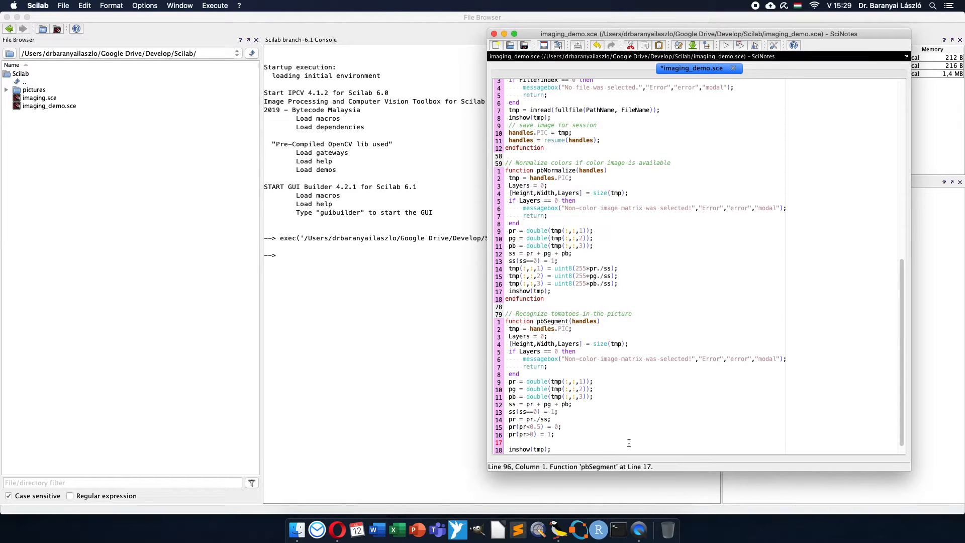
Convert the mask with pr=uint8(pr) and display it via imshow(255*pr), then relaunch the demo.
text(pr)
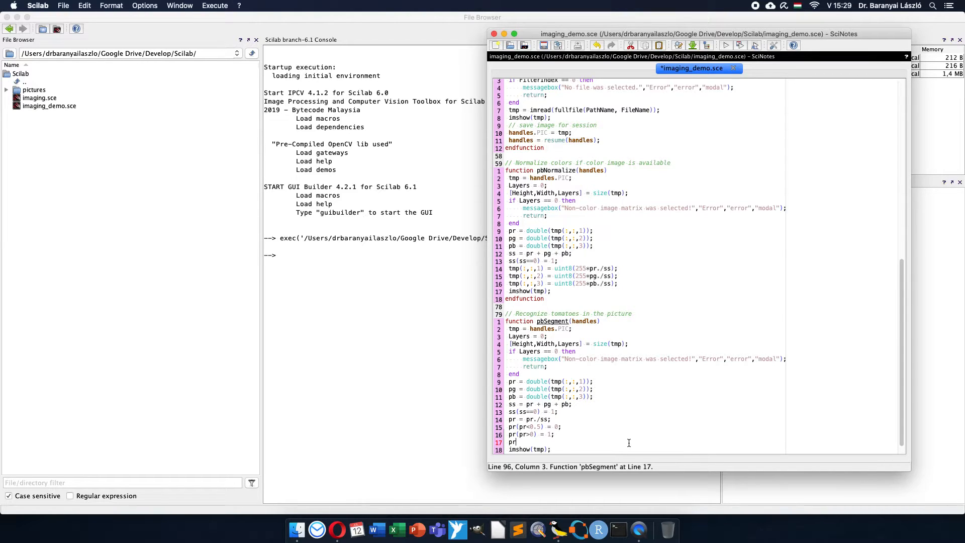
text(=)
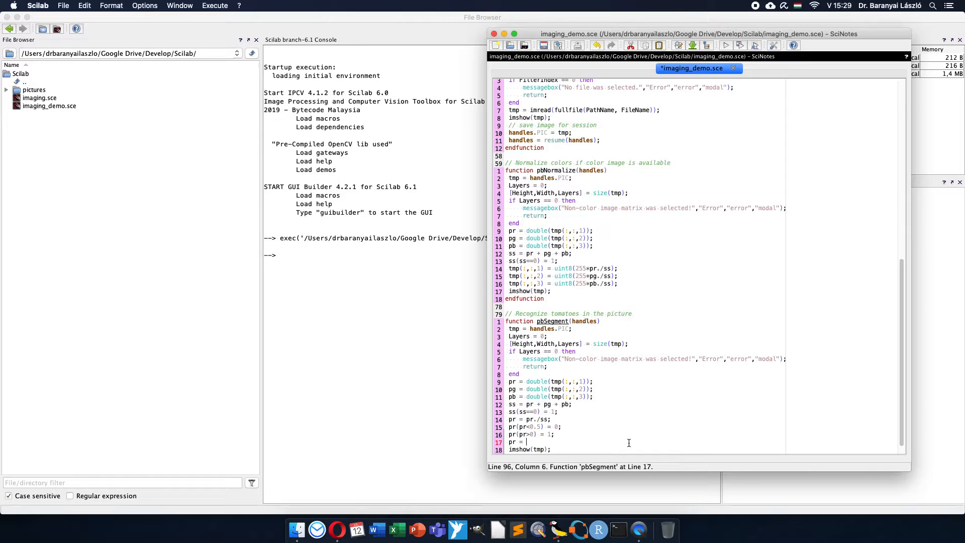
text(uin)
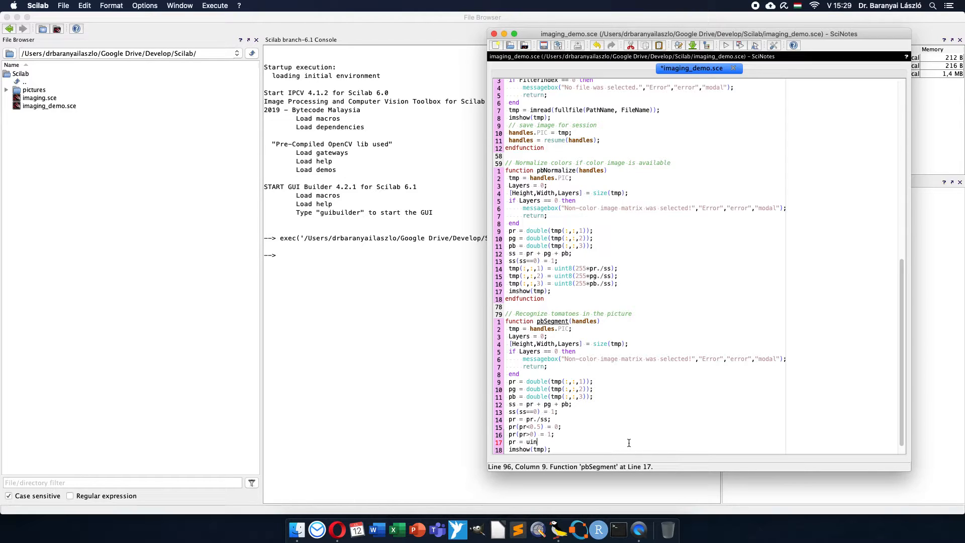
text(t8())
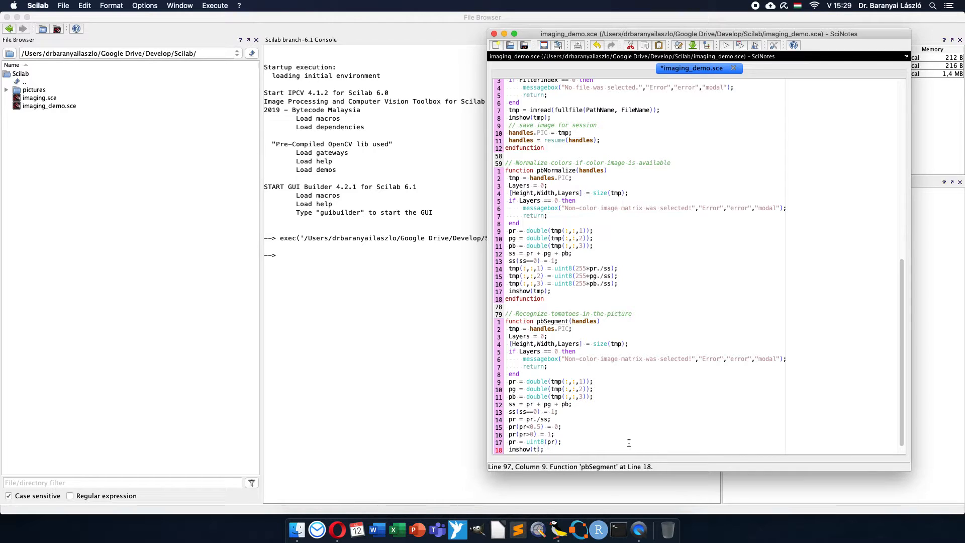
text(255)
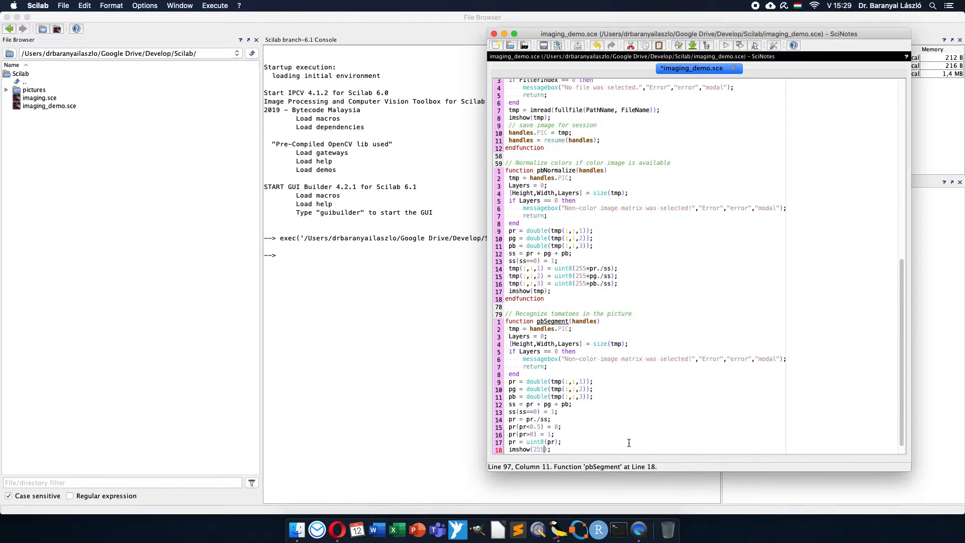
text(*)
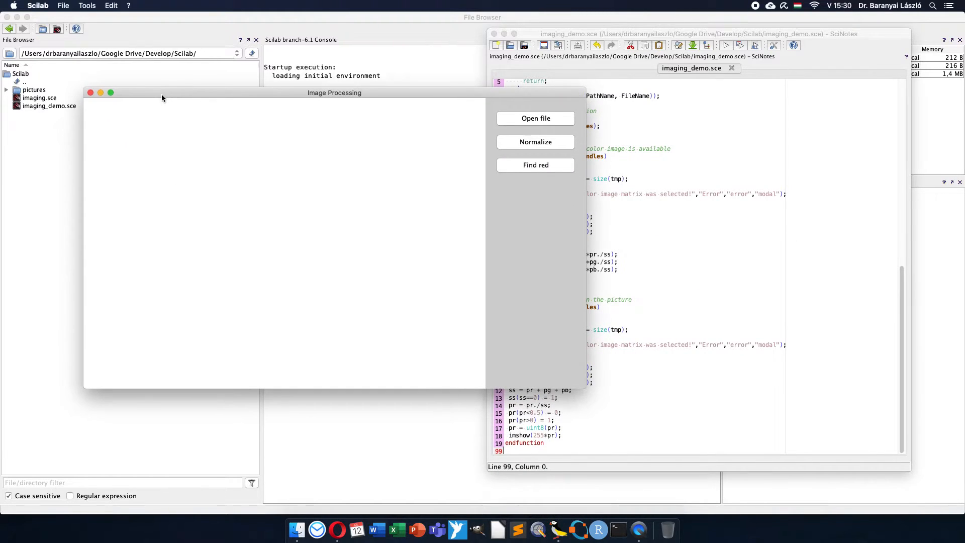
Load tomato.jpg from the pictures folder and run Find red on it.
click(534, 118)
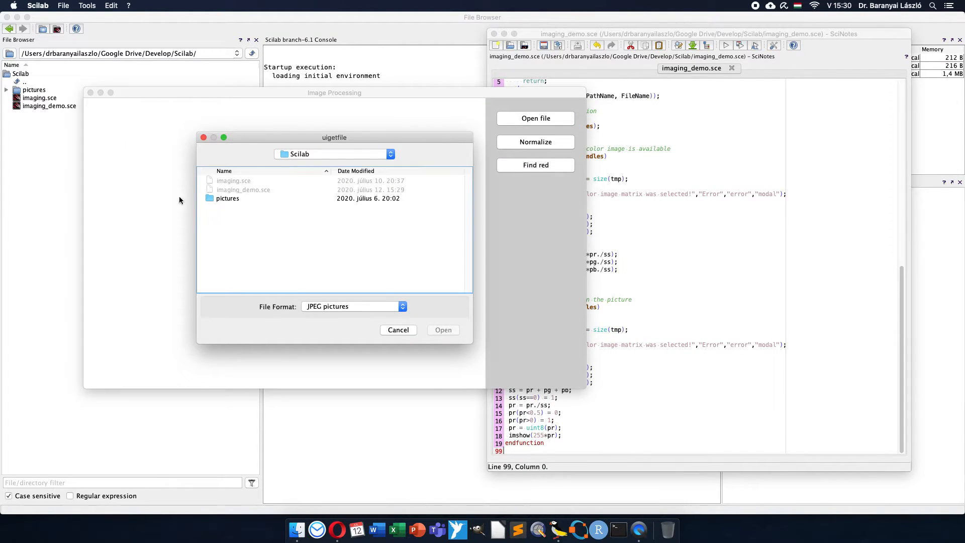
double_click(228, 198)
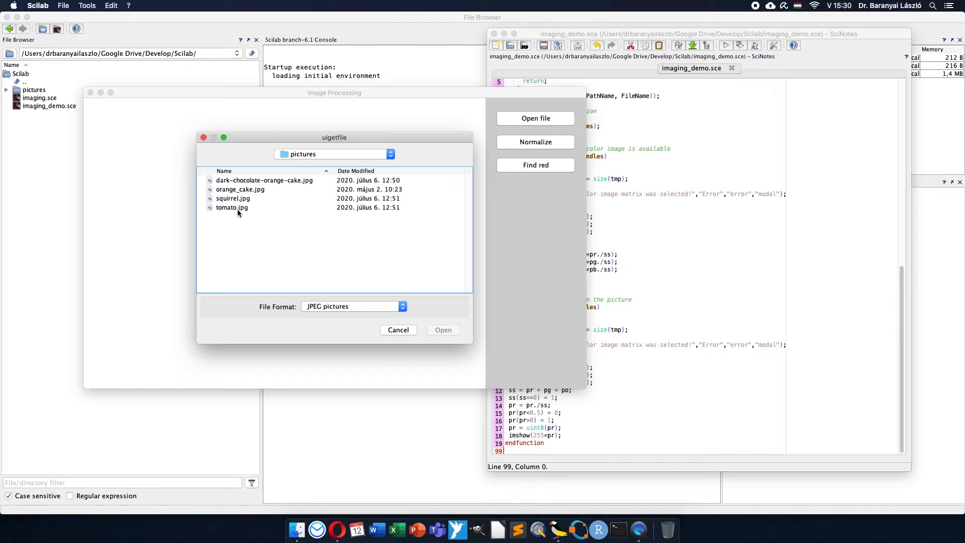
click(442, 330)
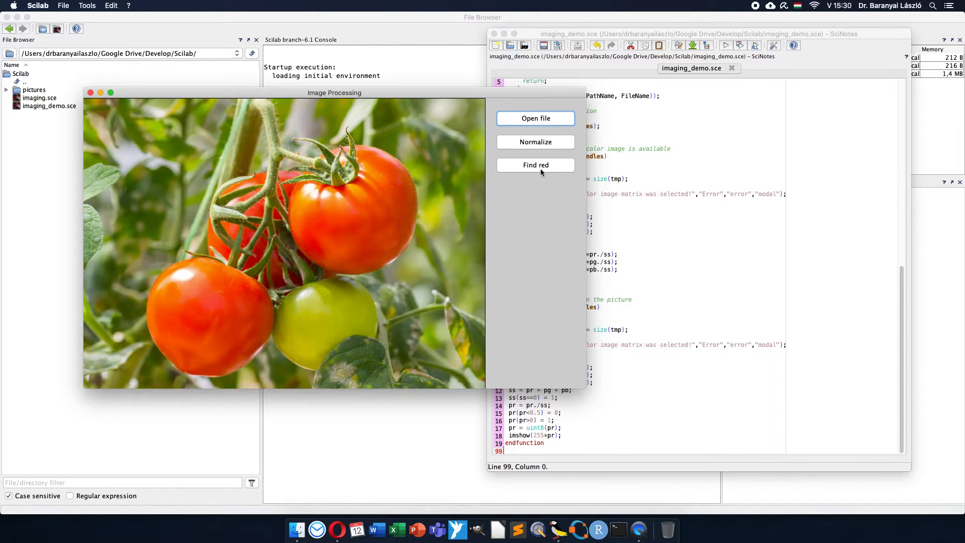
click(535, 165)
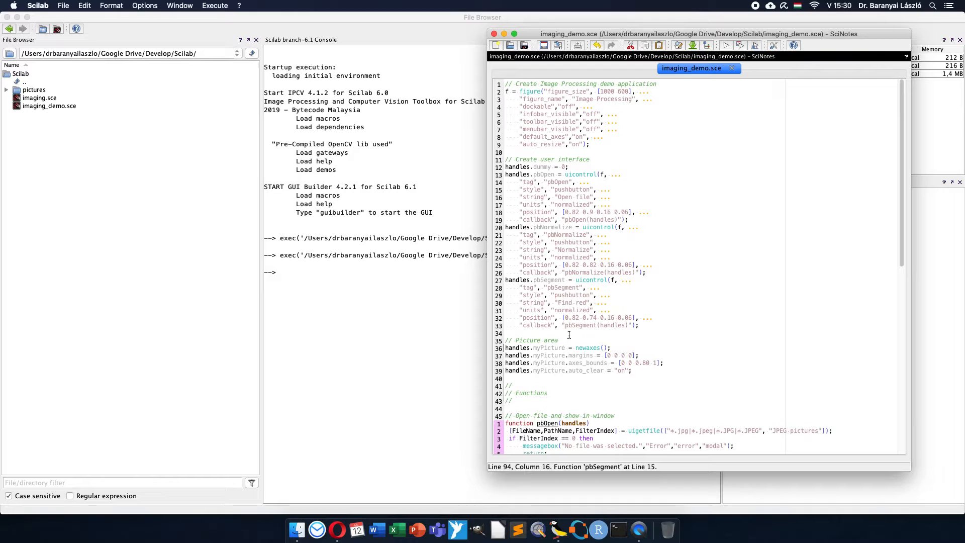
Open Scilab help and look up the slider uicontrol properties.
click(553, 334)
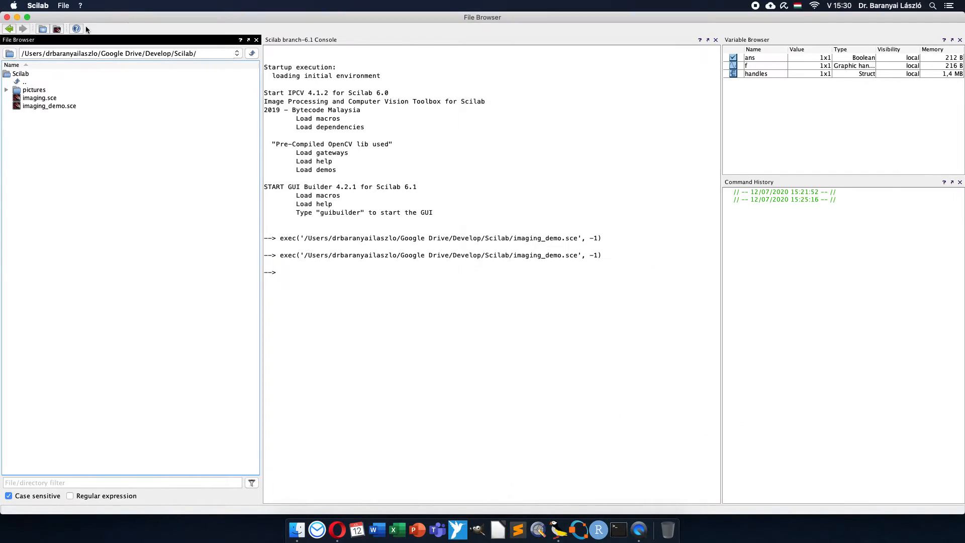
click(76, 30)
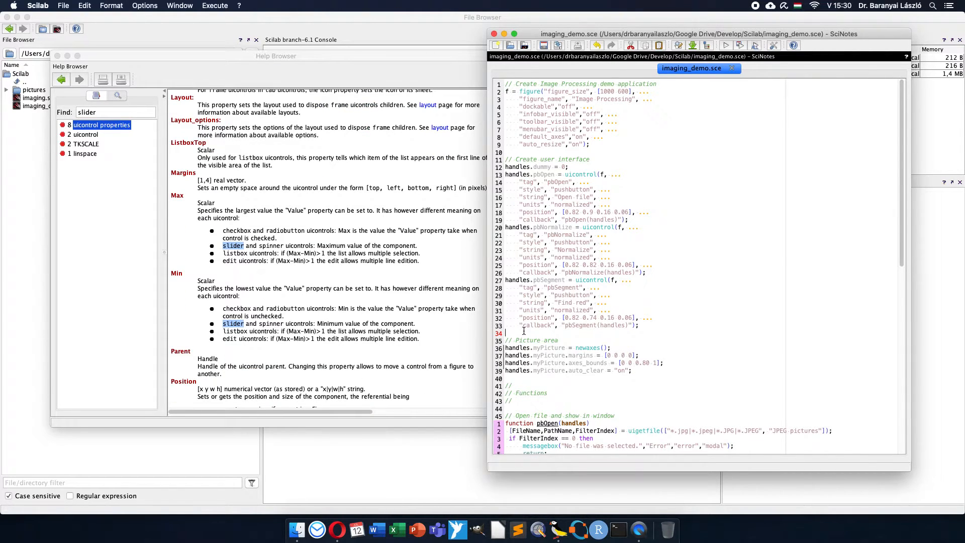
Start a handles.uiSlider = uicontrol(f, ...) definition after the Find red button.
text(handles.u)
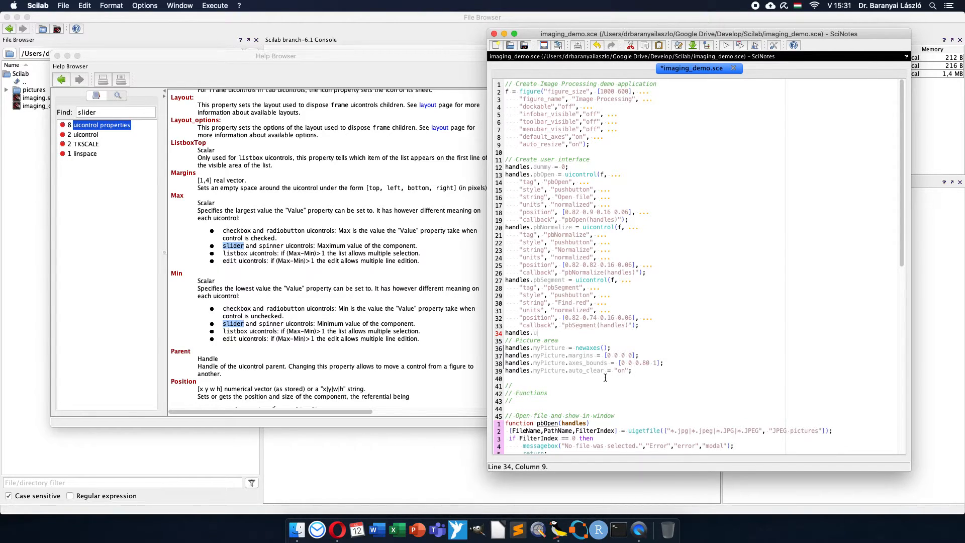
text(iSlider)
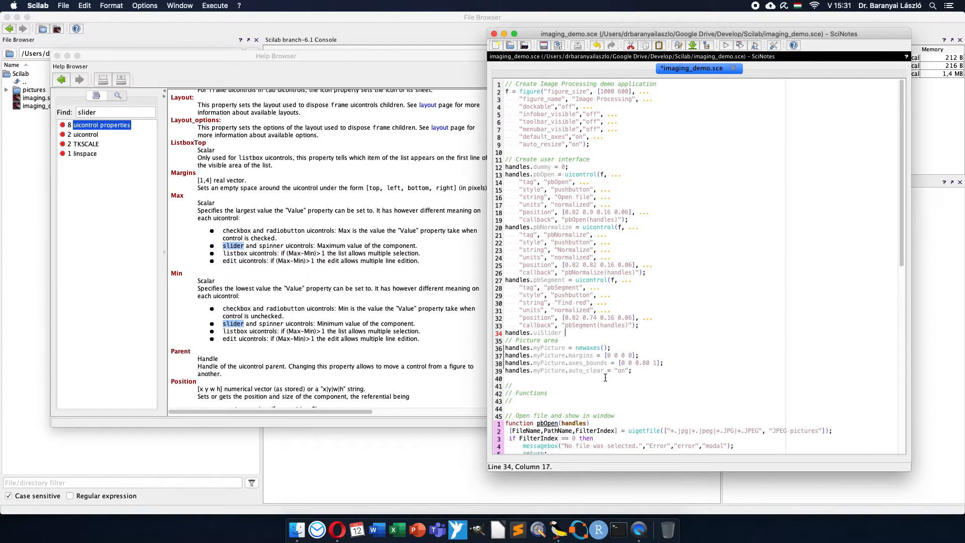
text(=u)
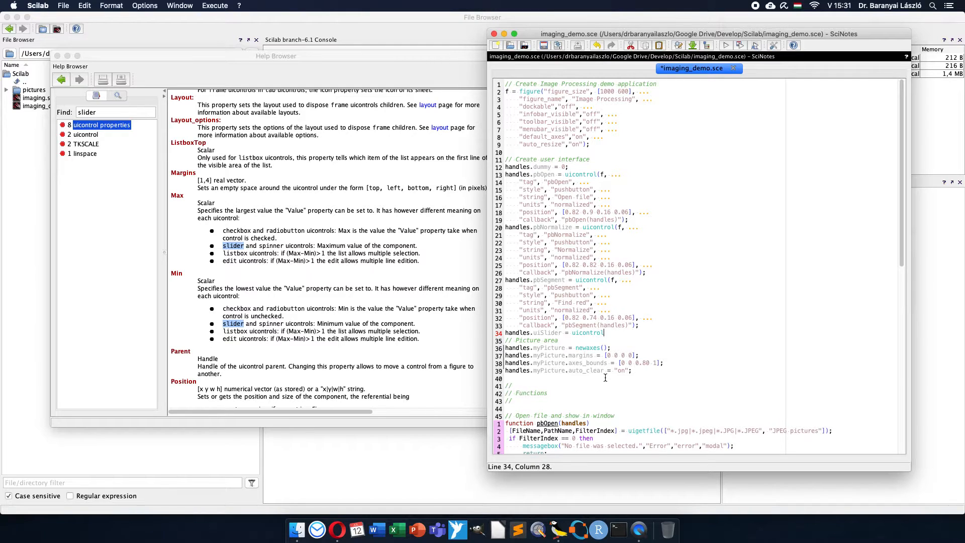
text(f, ...))
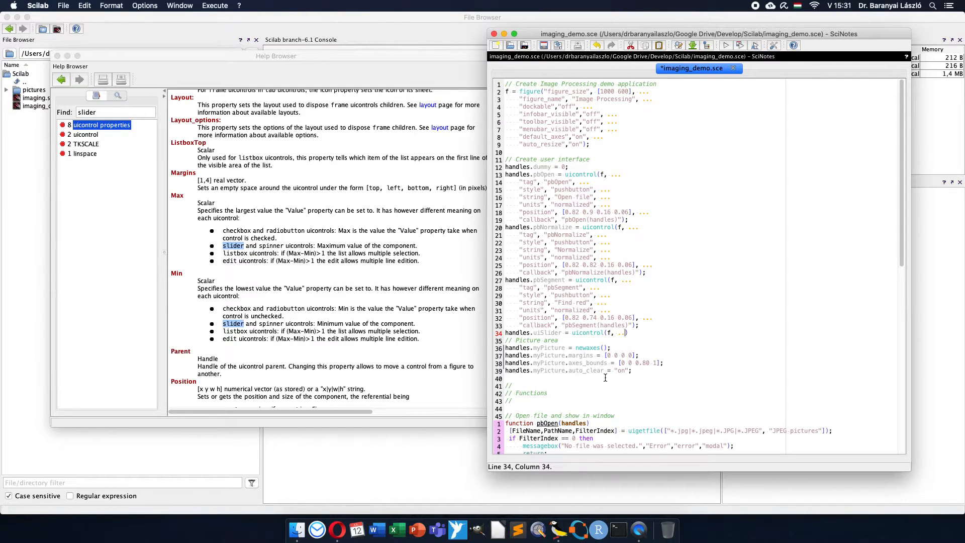
key(Return)
text("tag)
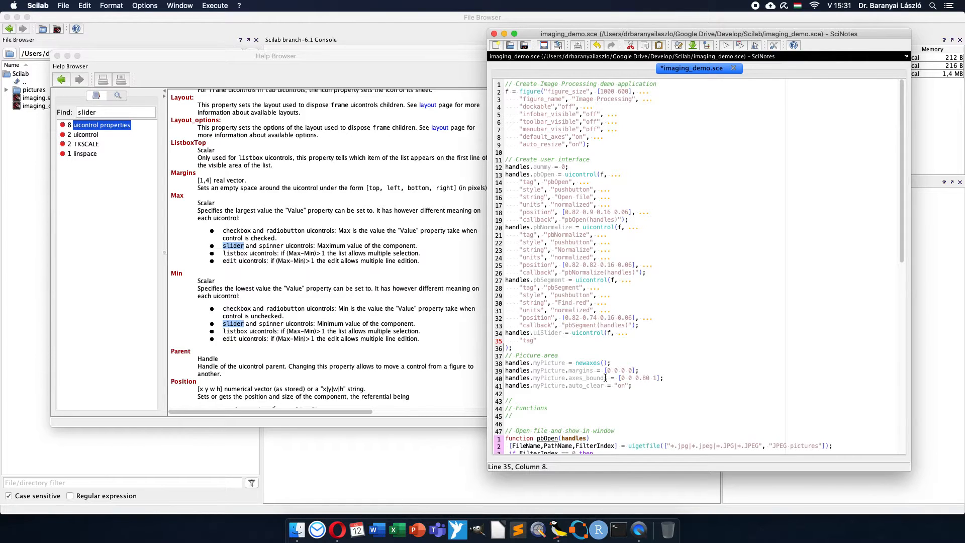
Give the new control tag "uiSlider" and style "slider".
text("")
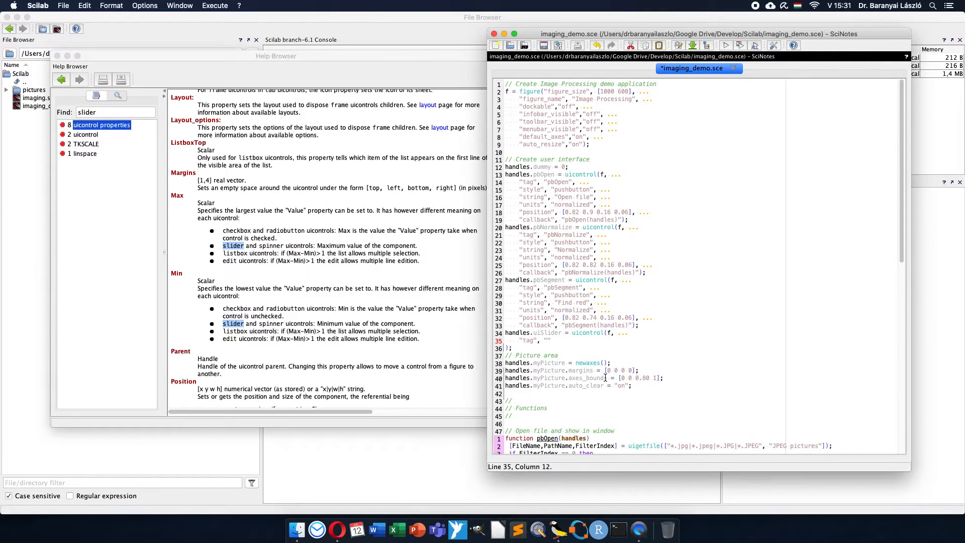
text(ui)
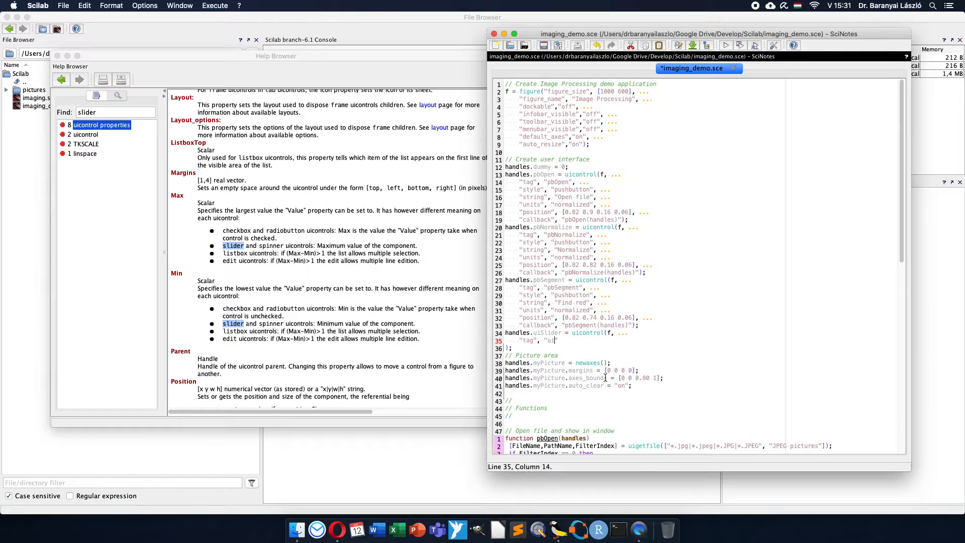
text(Slider)
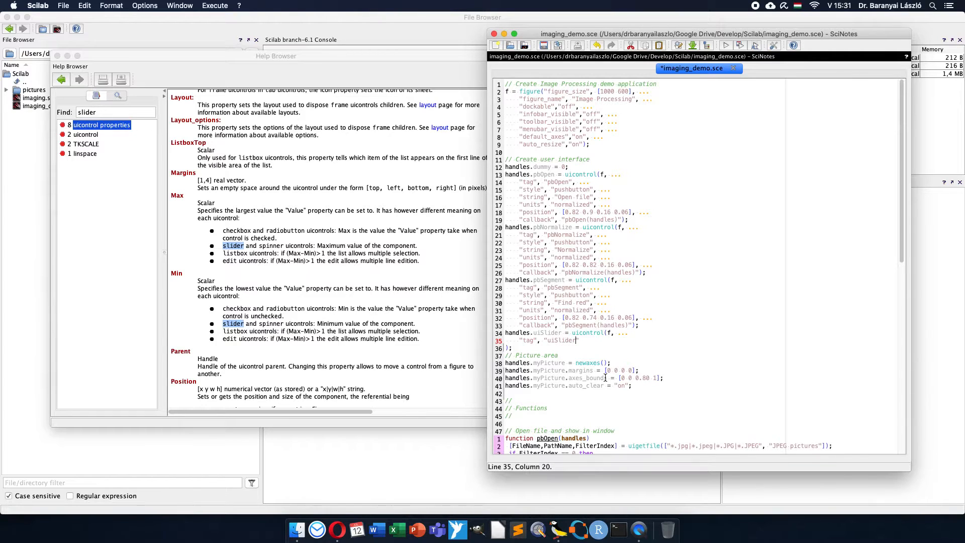
text(, ...)
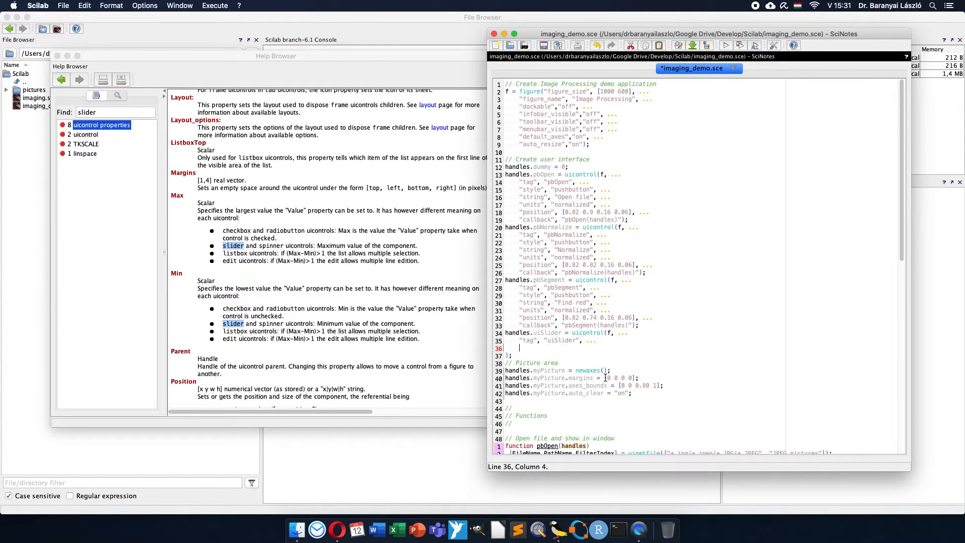
text("style")
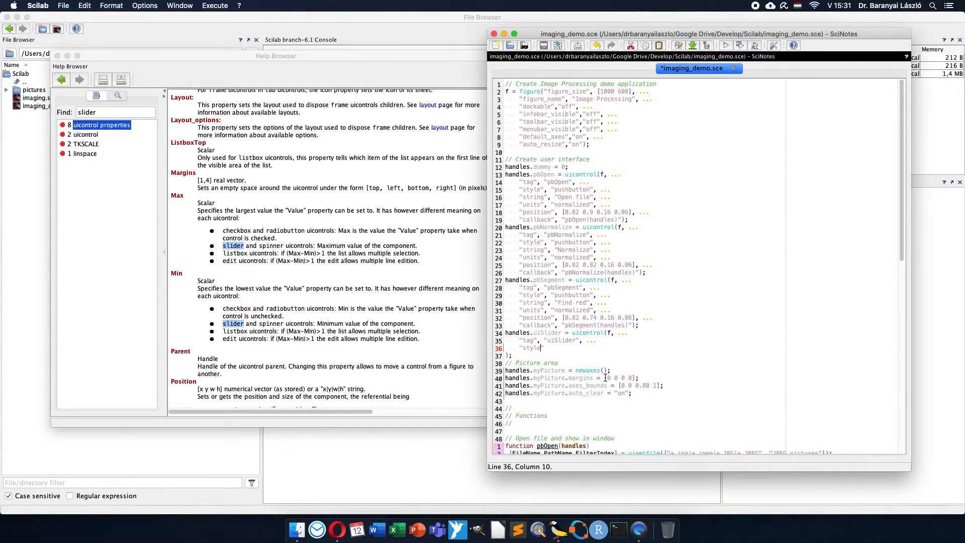
text(, "slider", ...)
text("position", [0.82 0.68 0.16 0.06], ...)
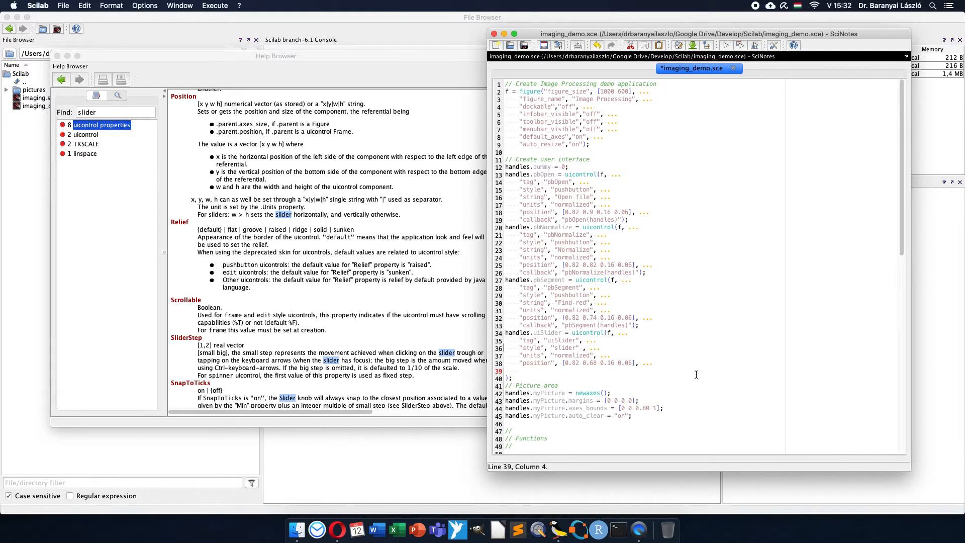
Set the slider's min 0, max 1, value 0.5, sliderstep [0.05 0.1] and pbSegment(handles) callback.
text("min", [)
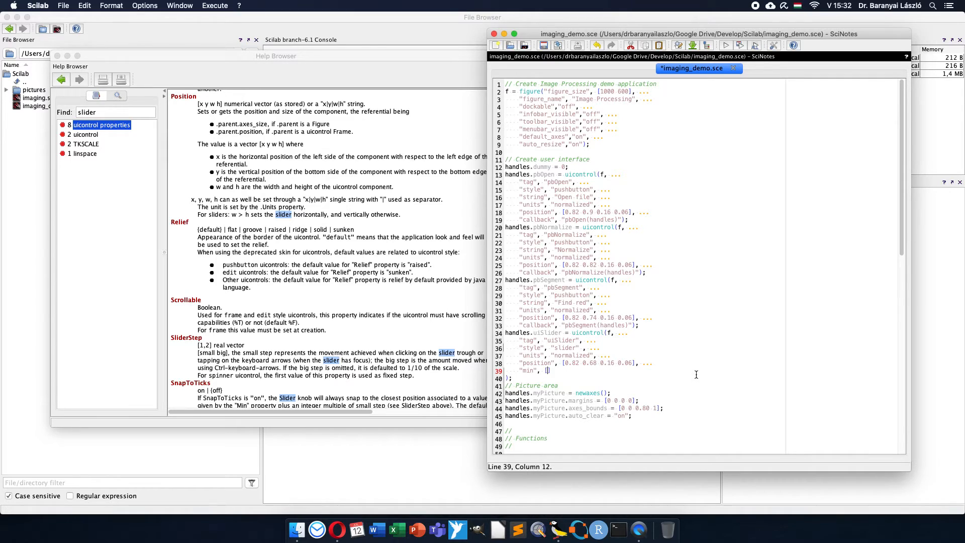
text(0],)
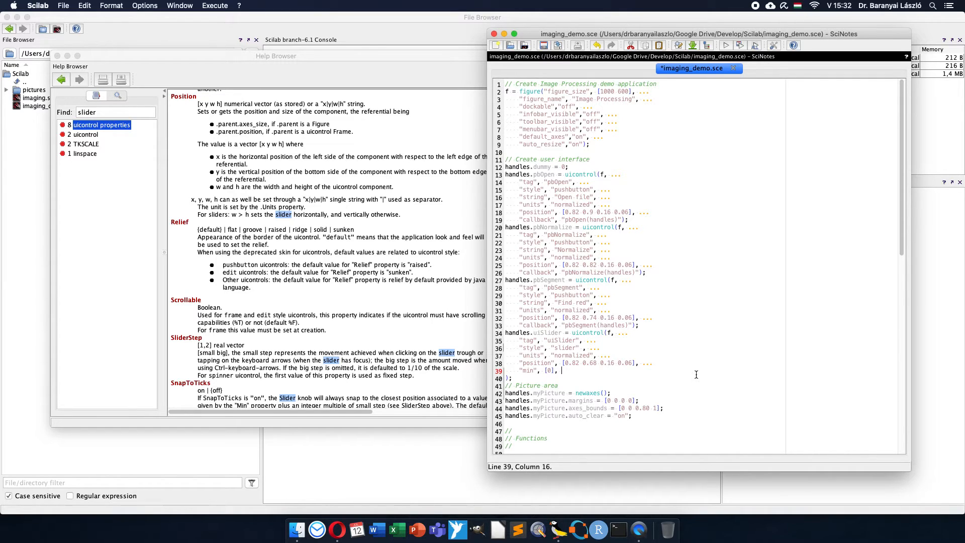
text("max", [1], "value",)
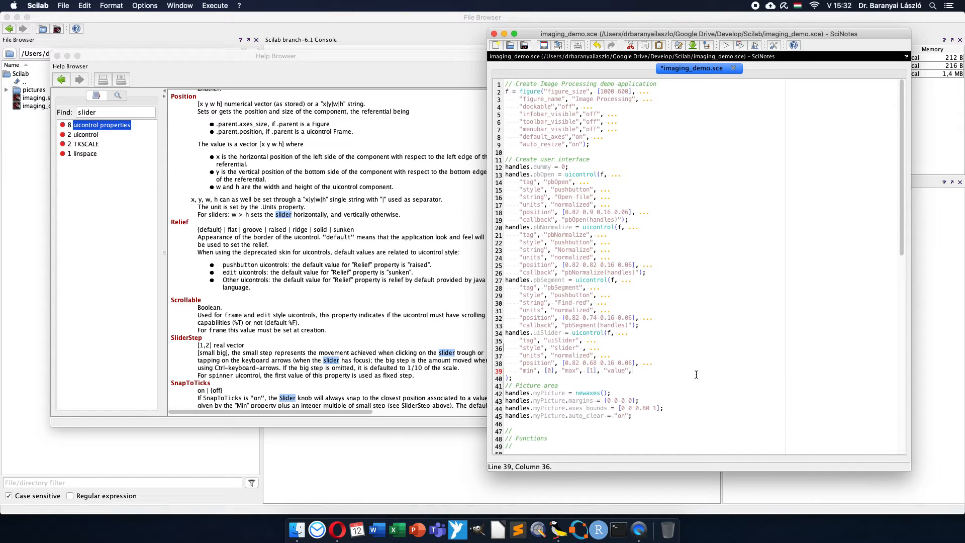
text(0.5],)
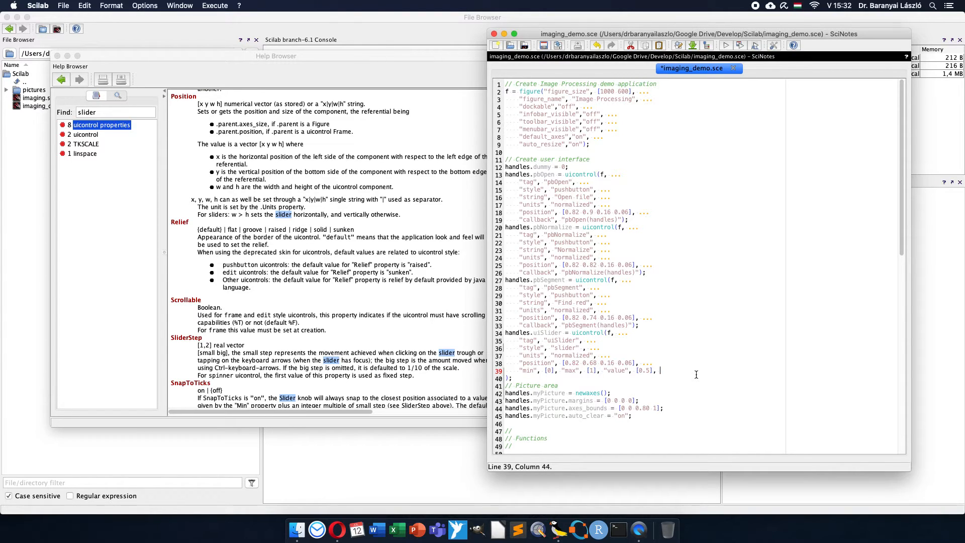
text("sliderstep")
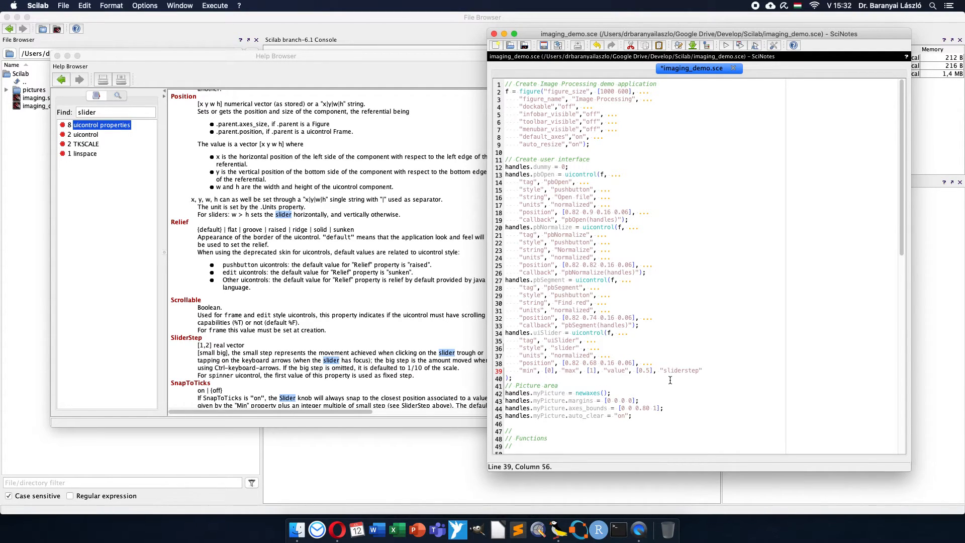
mouse_move(334, 309)
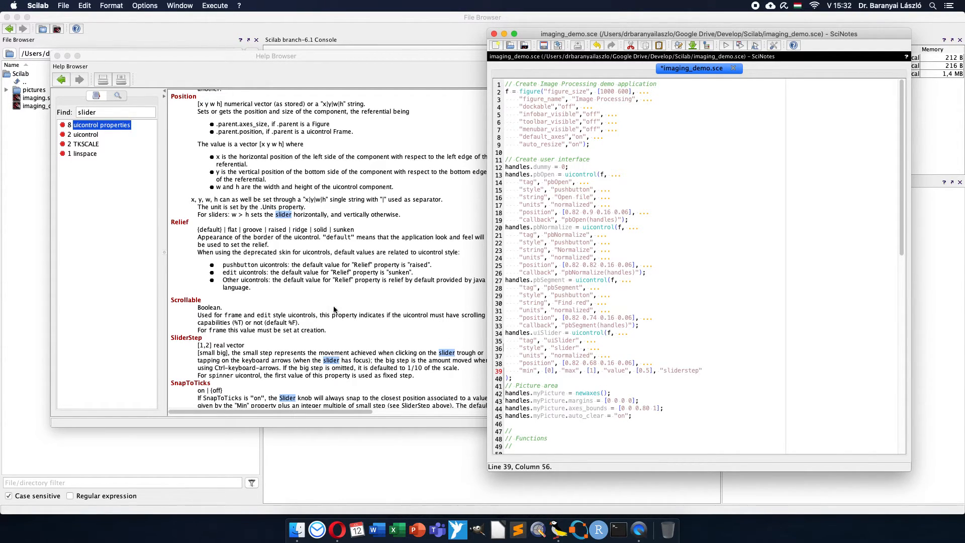
mouse_move(203, 359)
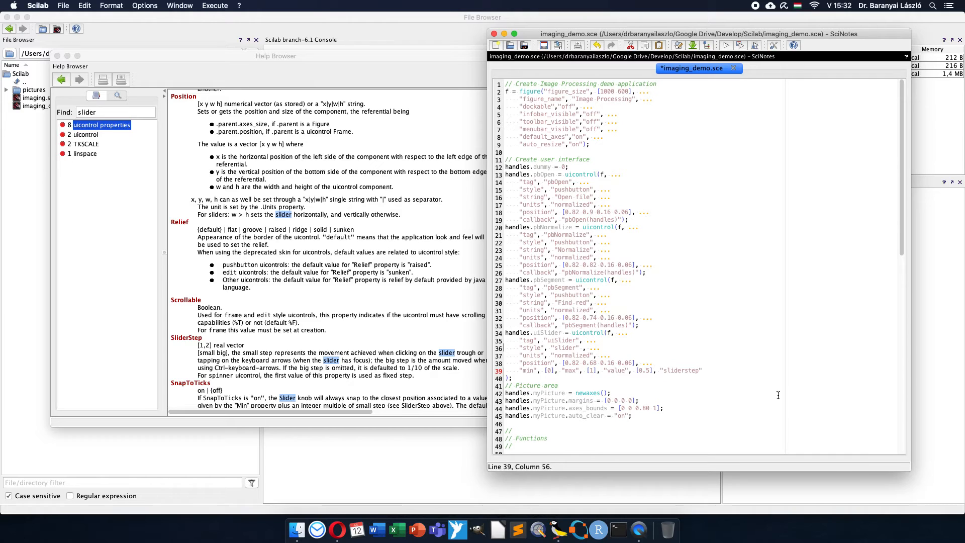
text(, [])
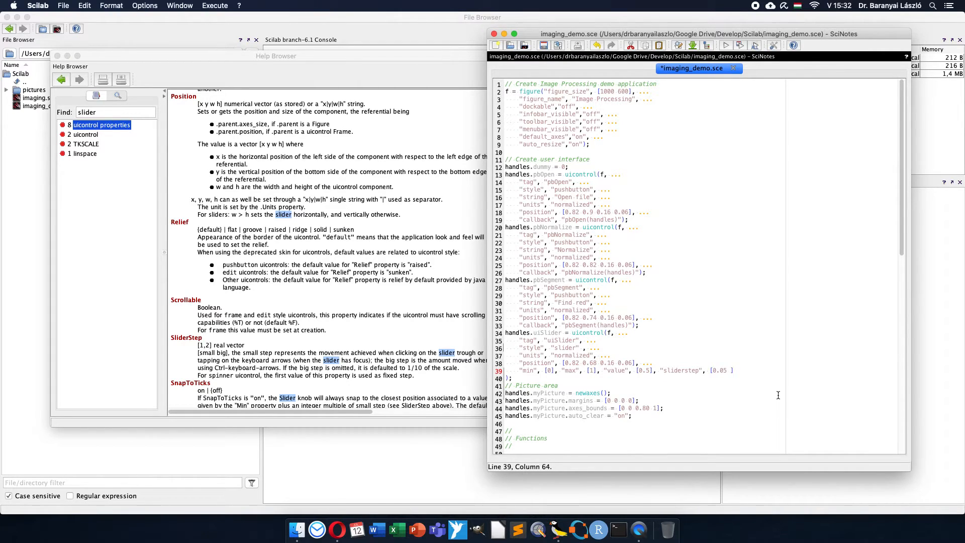
text(0.1], ...)
click(643, 378)
text("callback", "pbSegment(handles)")
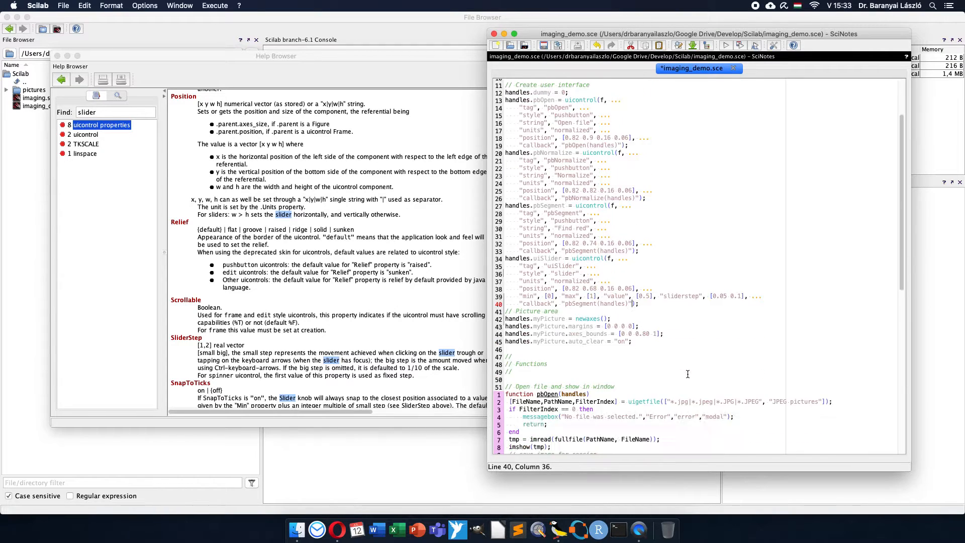
Load the tomato photo into the Image Processing GUI and run Find red on it.
scroll(down, 3)
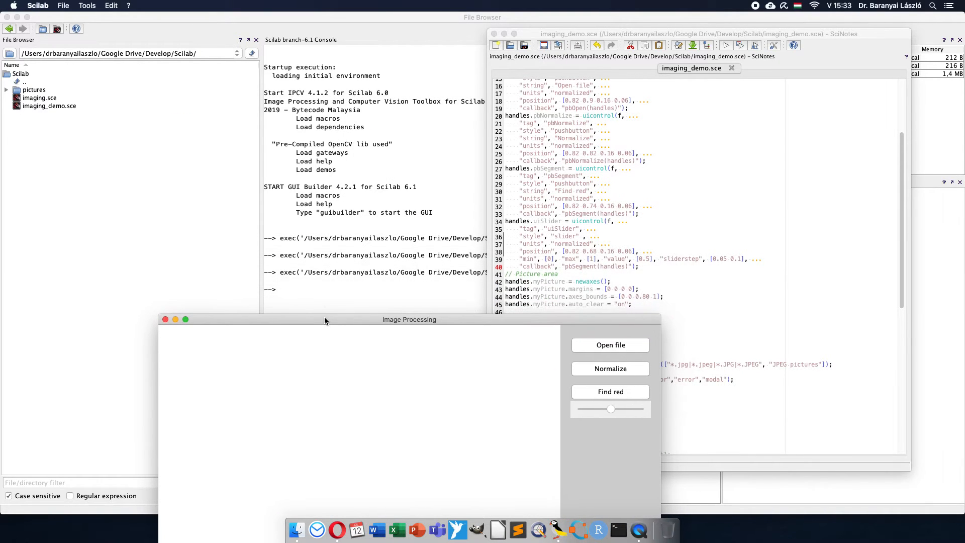
drag(409, 318, 347, 80)
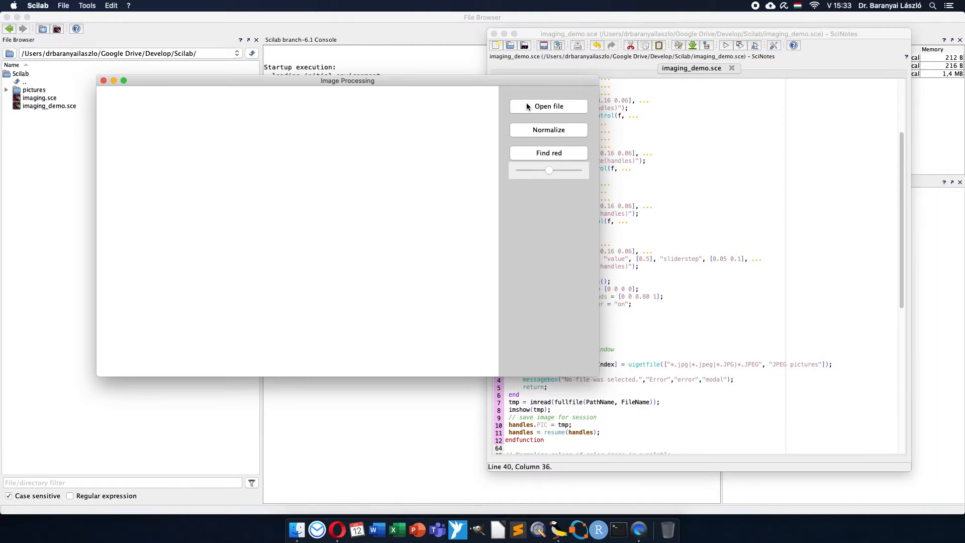
click(547, 106)
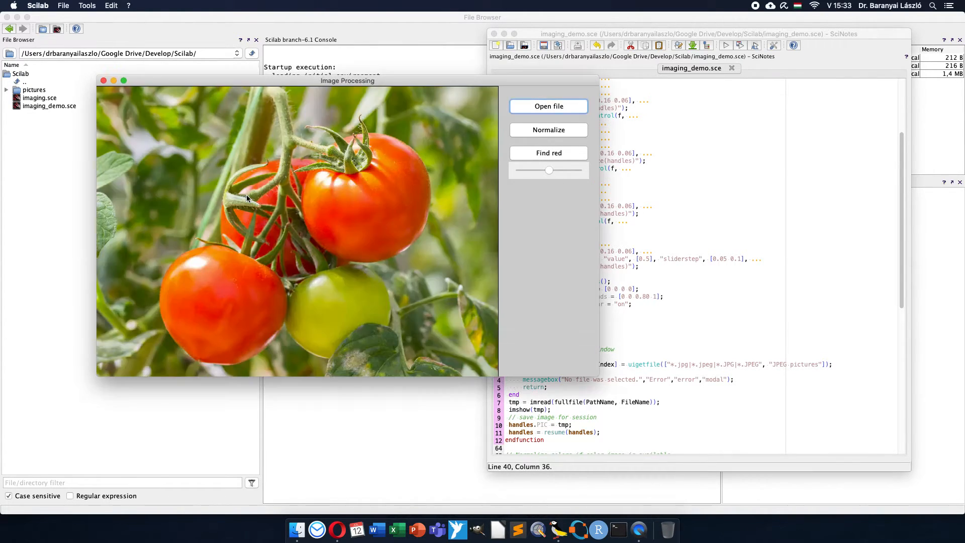
click(547, 152)
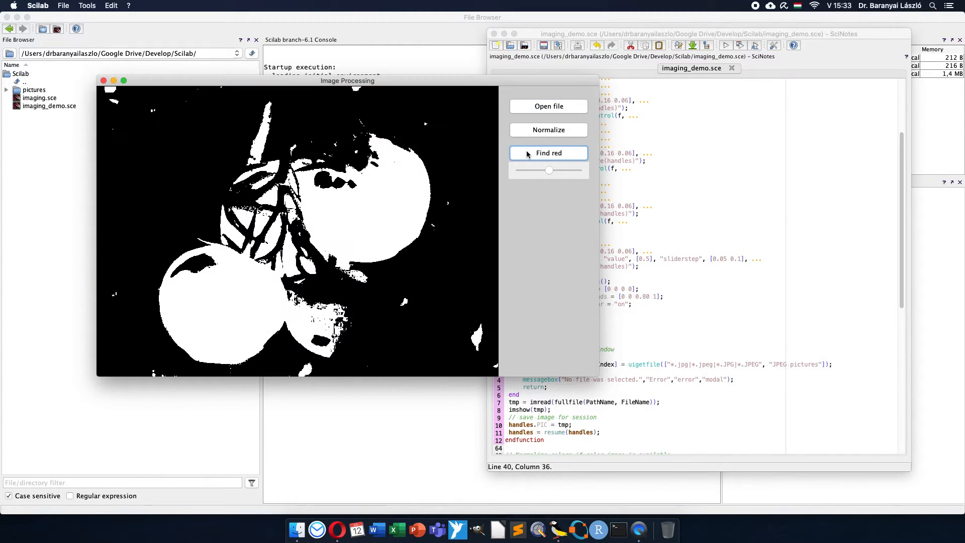
Try a couple of threshold slider values on the black-and-white red mask.
drag(549, 170, 553, 170)
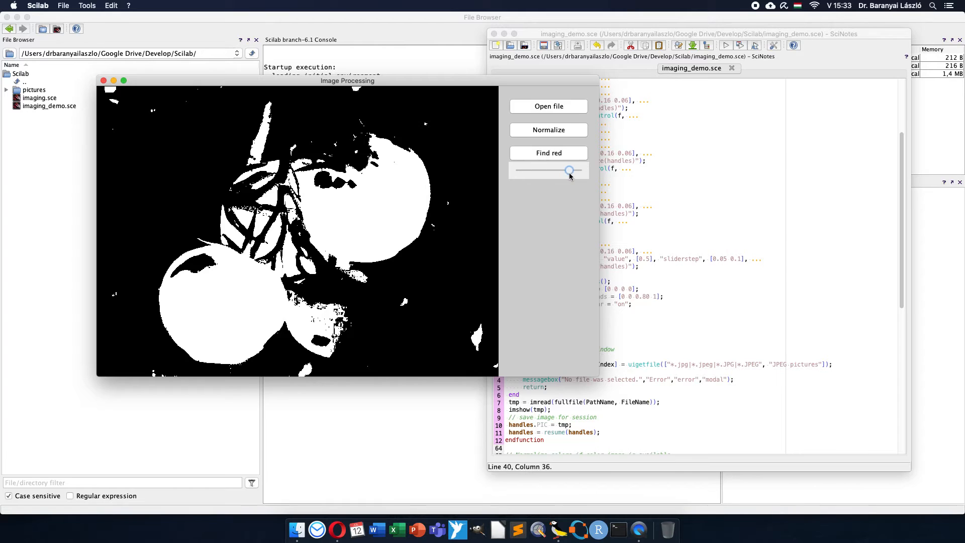
drag(568, 170, 547, 170)
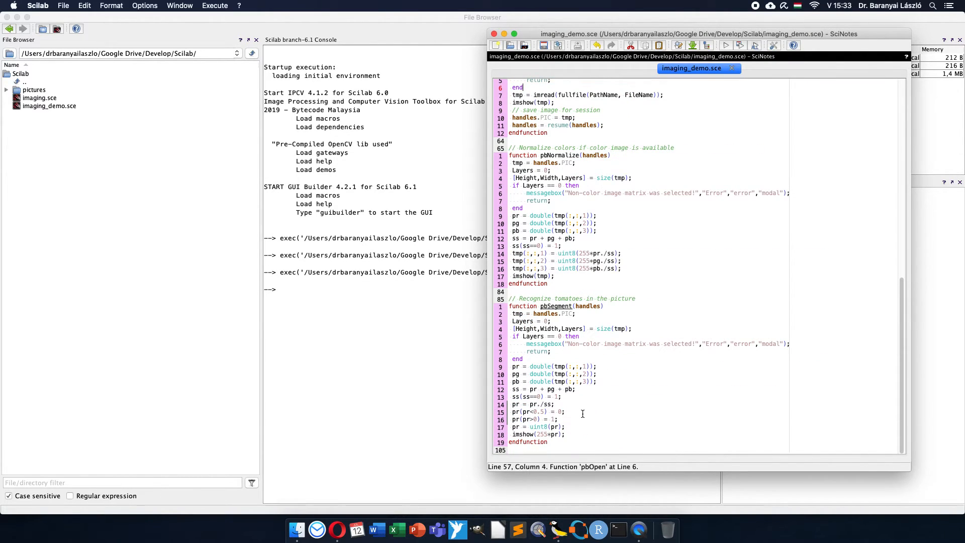
Add threshold = get(handles.uiSlider,"value") after pr = pr./ss in pbSegment.
click(559, 404)
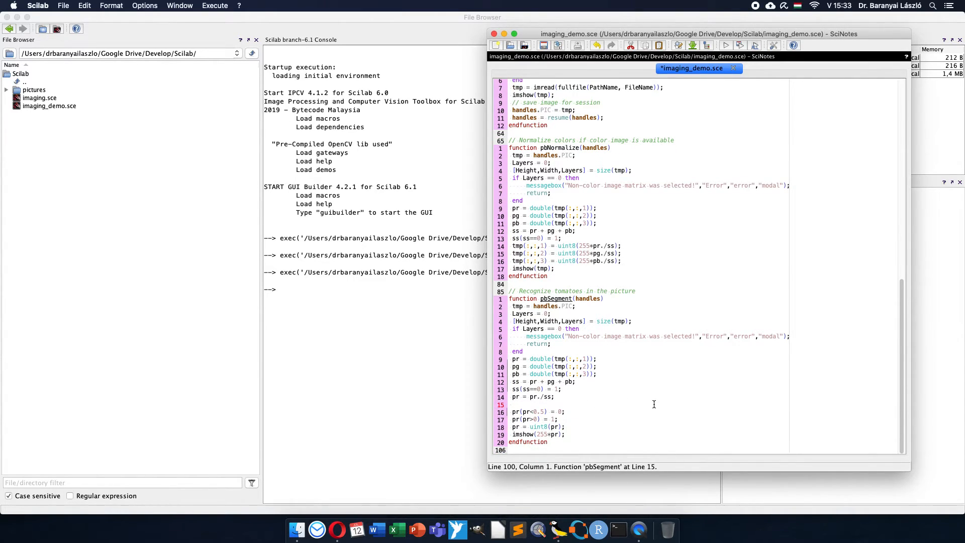
text(t)
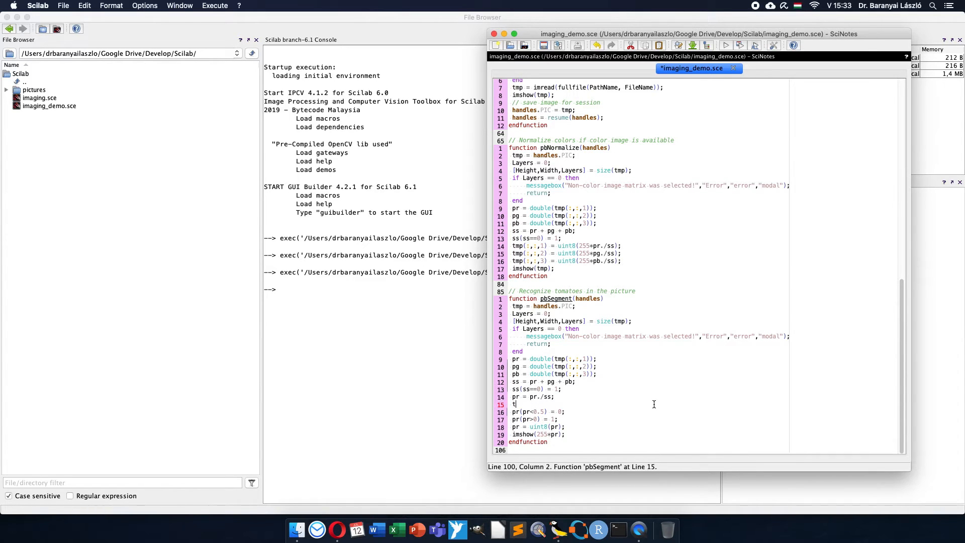
text(hreshold = get()
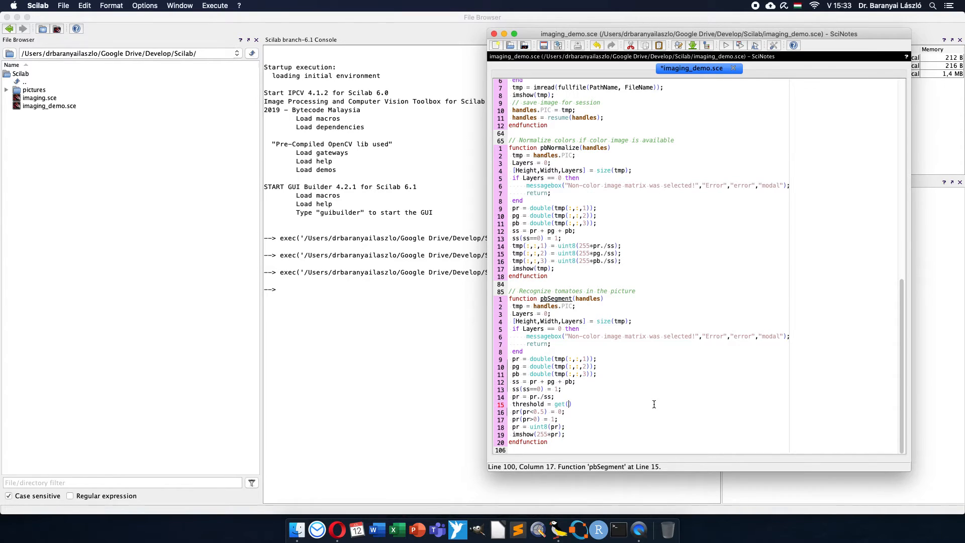
text(handles.)
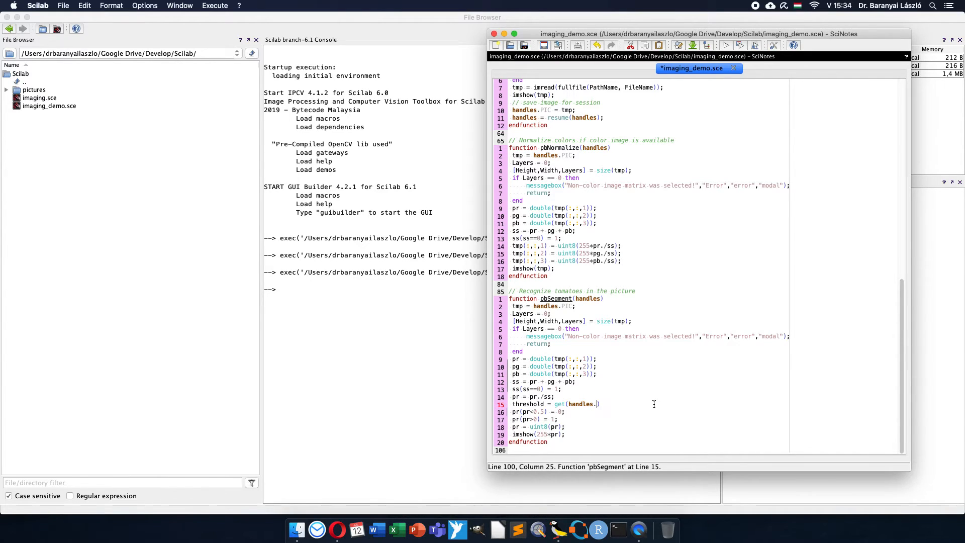
text(uiSl)
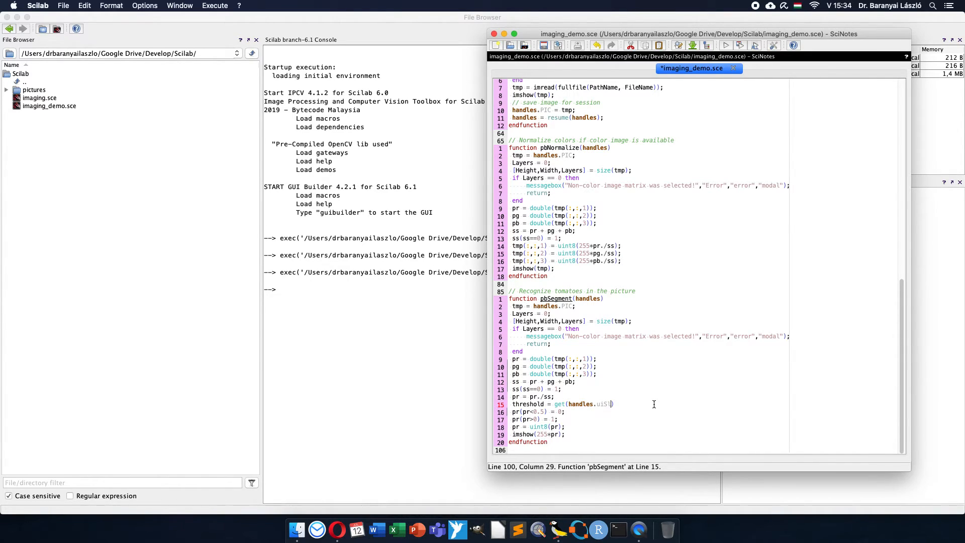
text(der,)
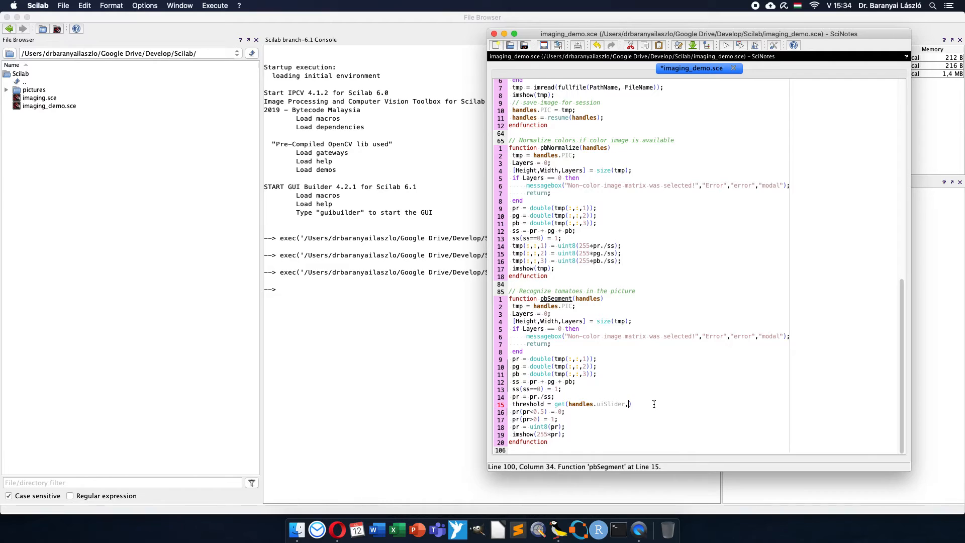
text("va)
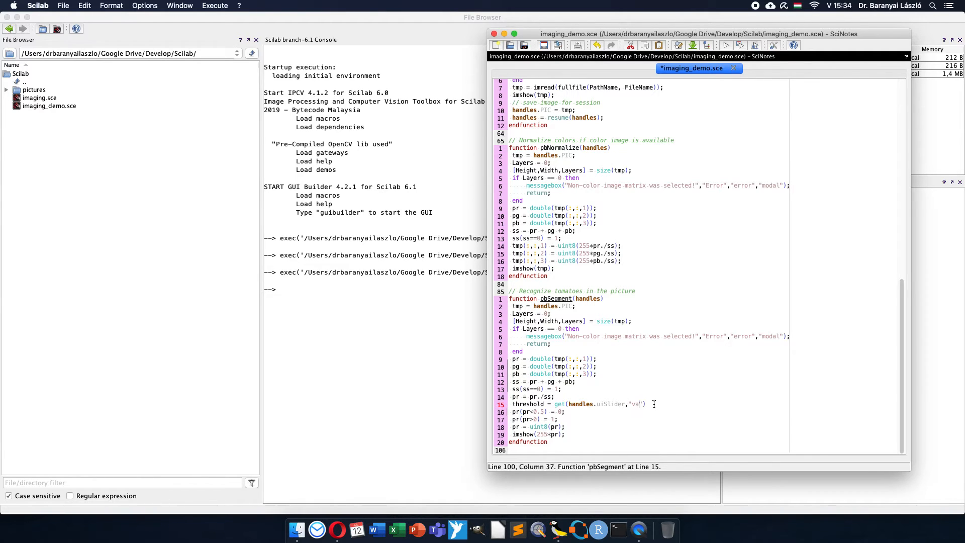
text(lue)
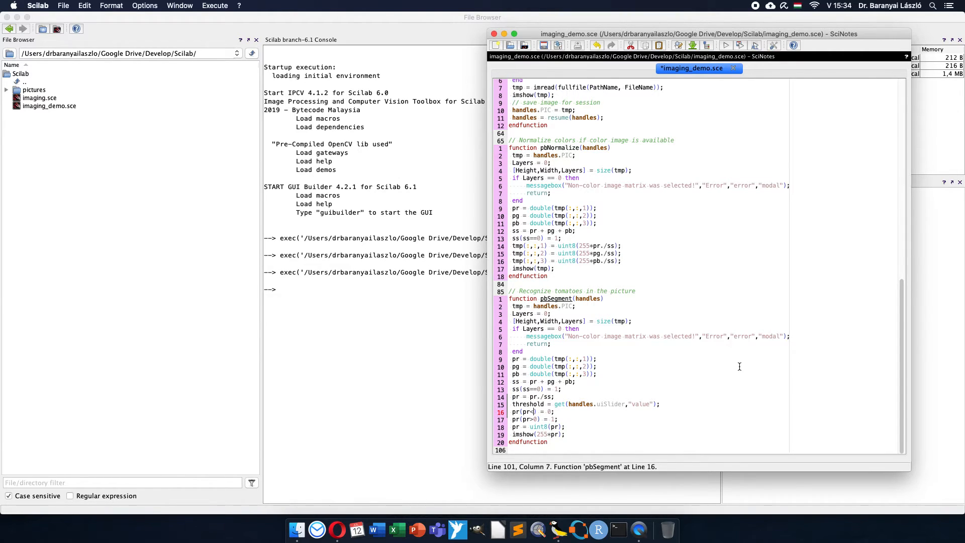
Mask with pr(pr<threshold) = 0 instead of the fixed 0.5.
text(threshold)
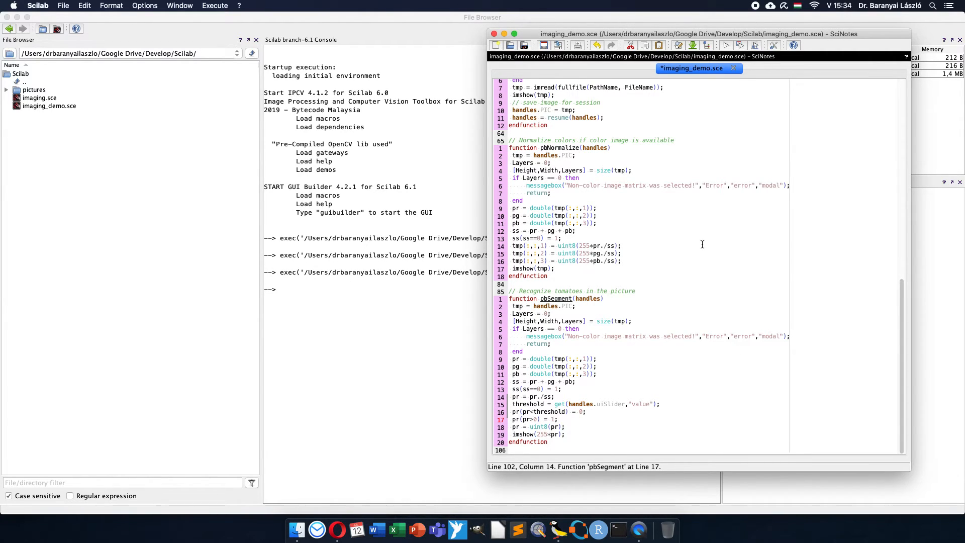
Run the edited script and load the tomato photo into the relaunched GUI.
click(726, 46)
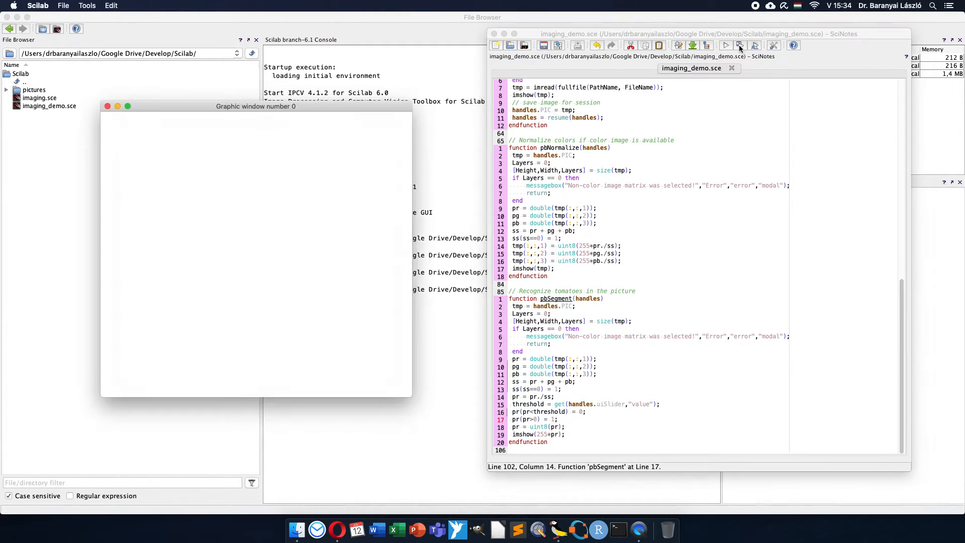
click(725, 45)
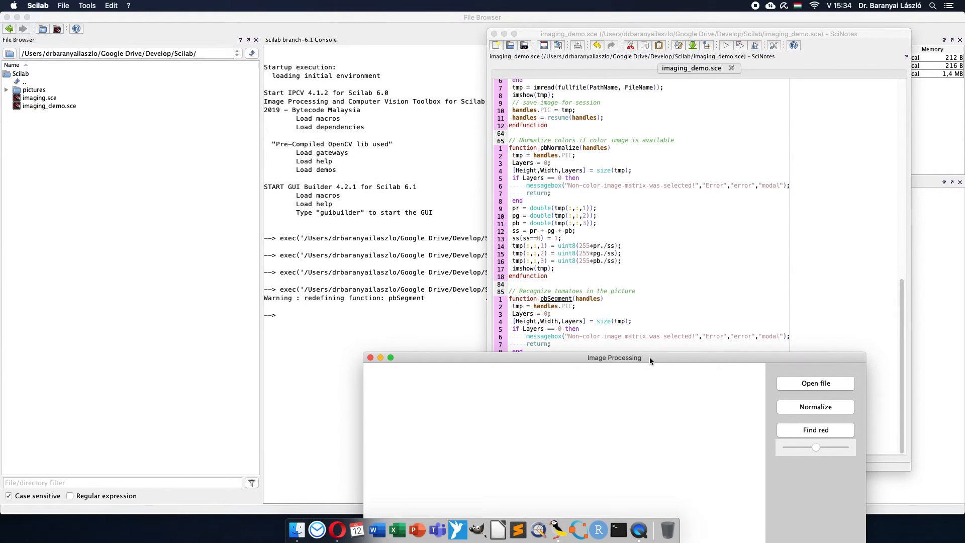
drag(615, 358, 407, 326)
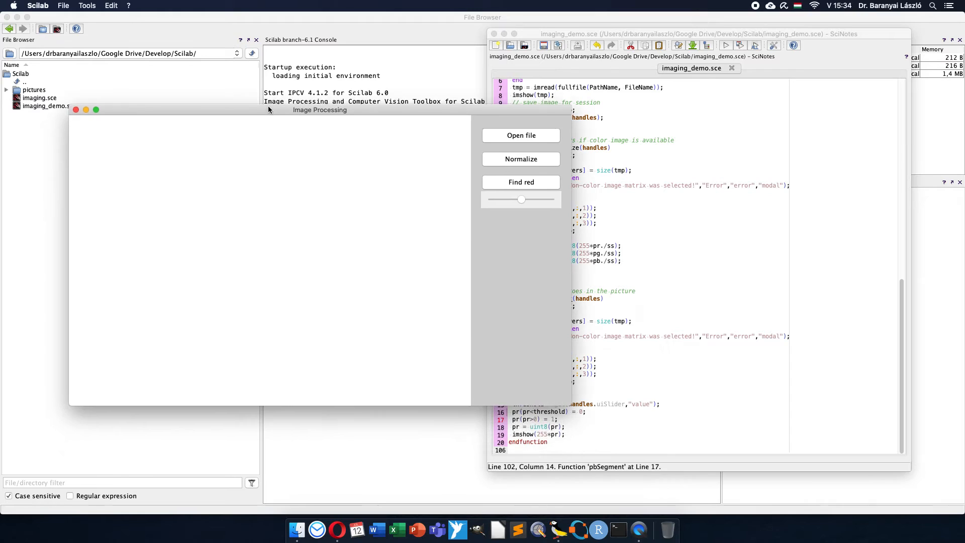
click(520, 135)
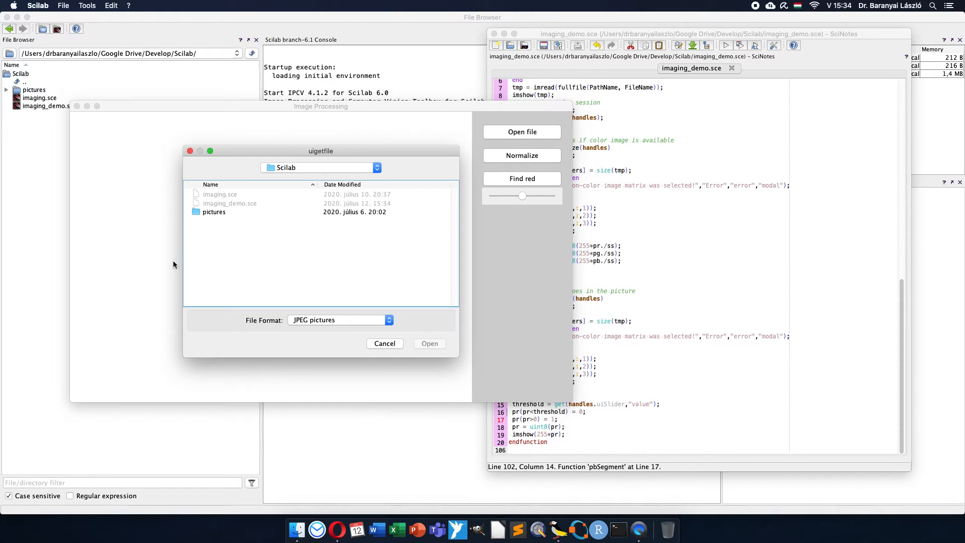
double_click(213, 212)
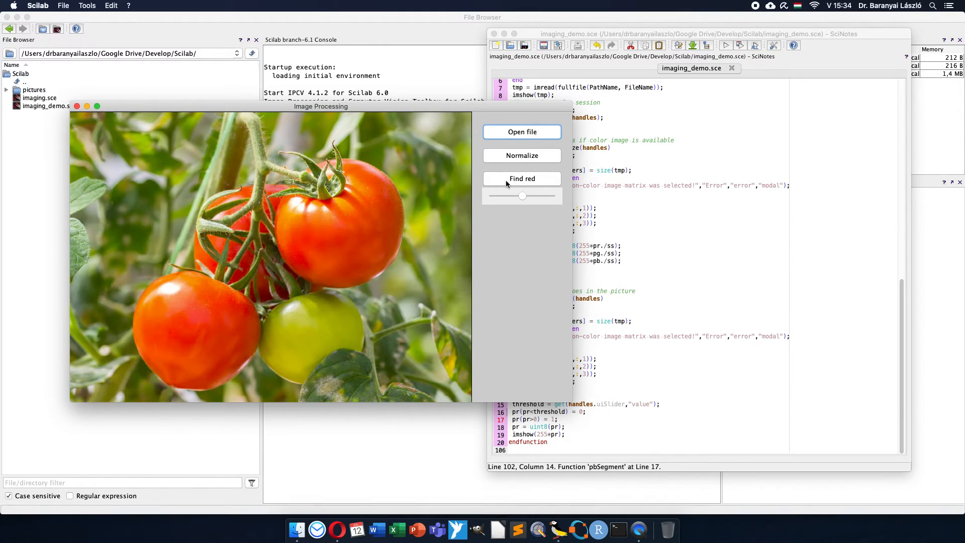
Raise the threshold slider until only the two tomatoes stay white in the mask.
drag(521, 196, 539, 196)
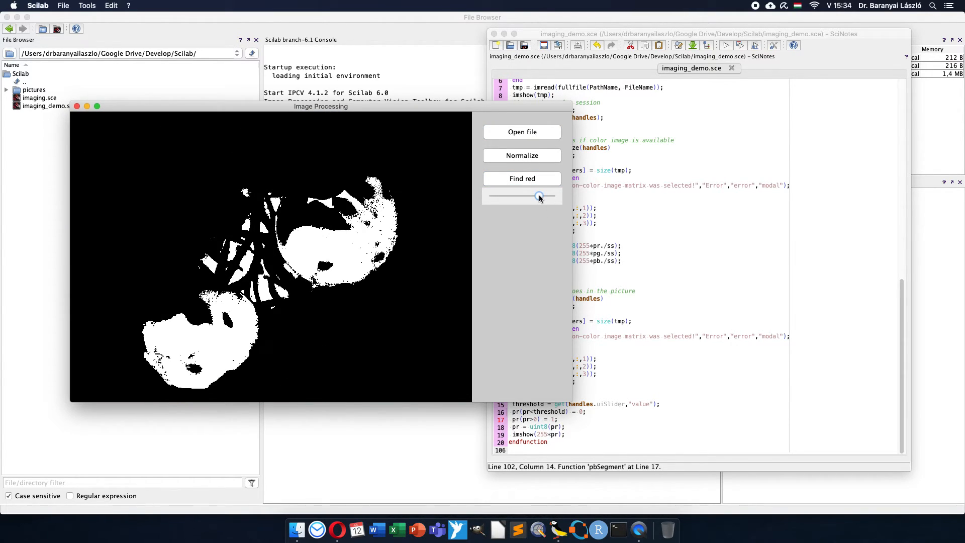
drag(540, 196, 518, 195)
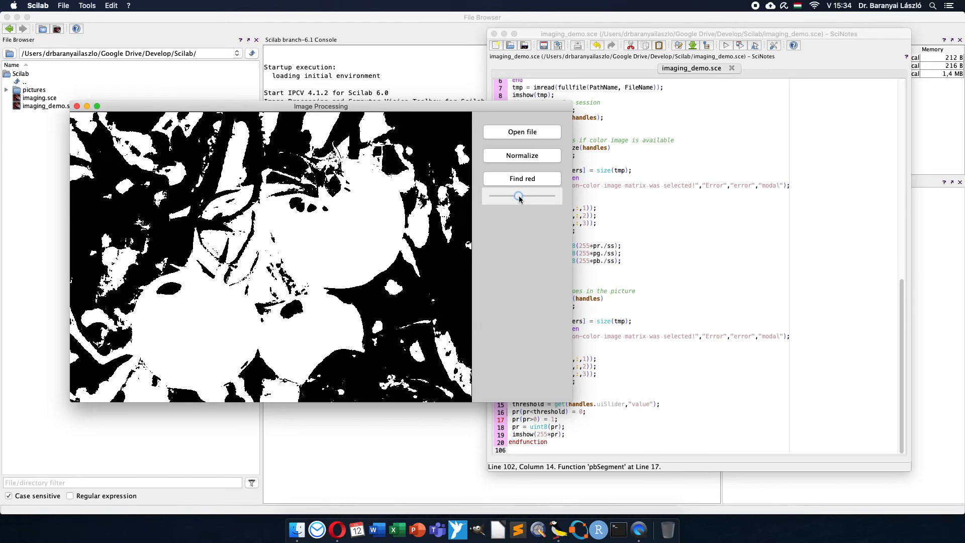
drag(519, 195, 529, 196)
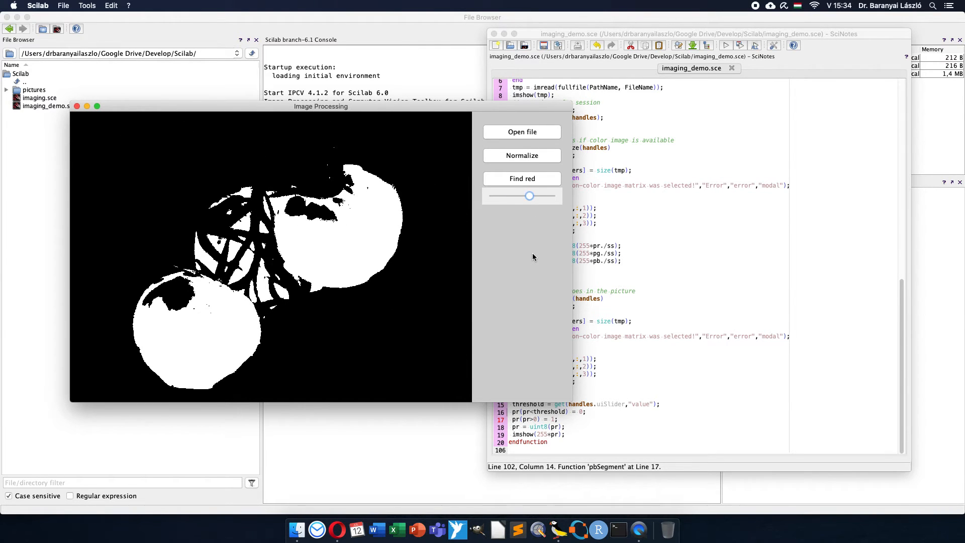
mouse_move(518, 212)
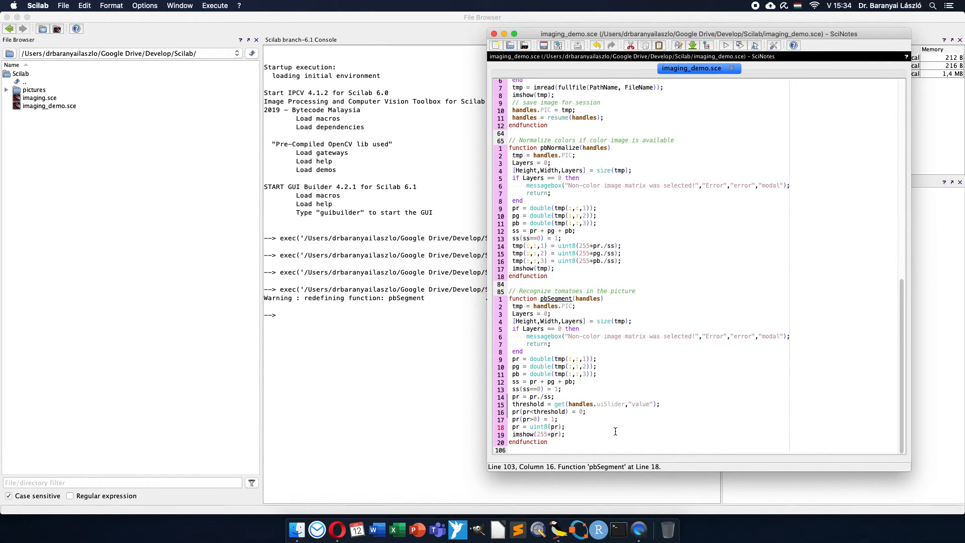
Add for i = 1:3, tmp(:,:,i) = pr .* tmp(:,:,i); end so the mask multiplies each colour layer.
key(Return)
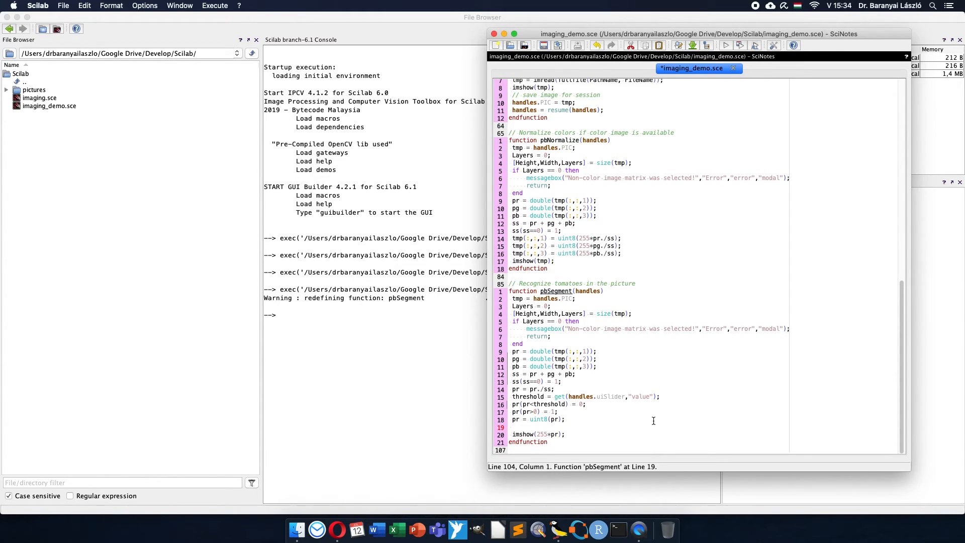
text(for i =)
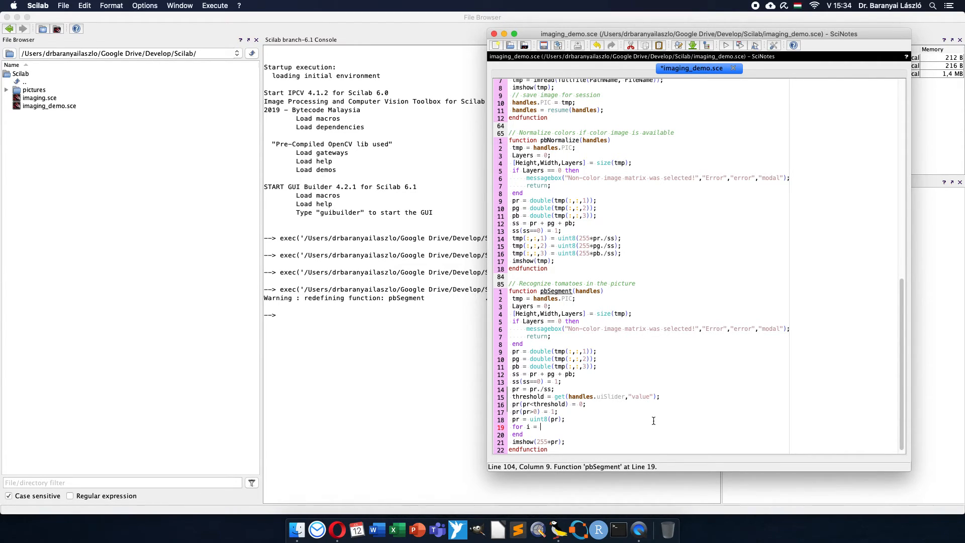
text(1:3)
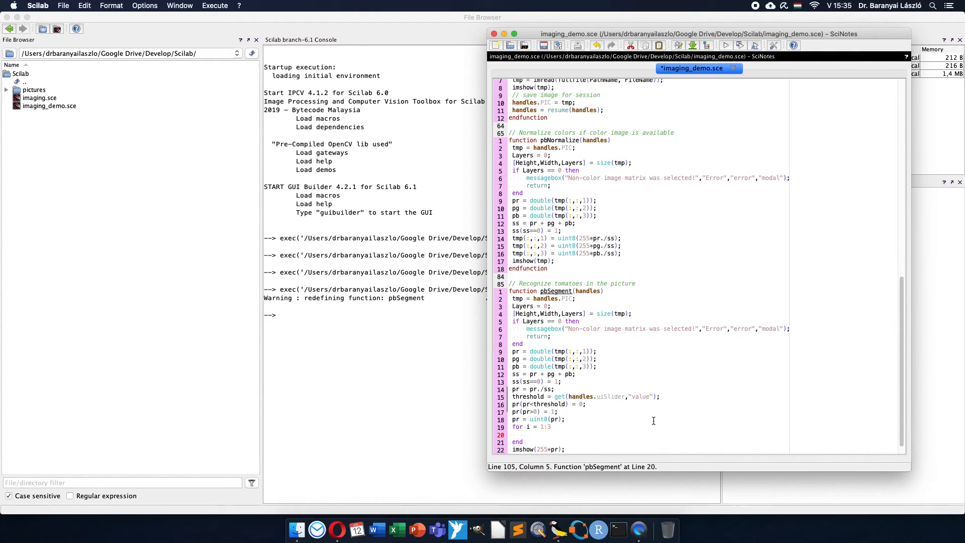
text(tmp())
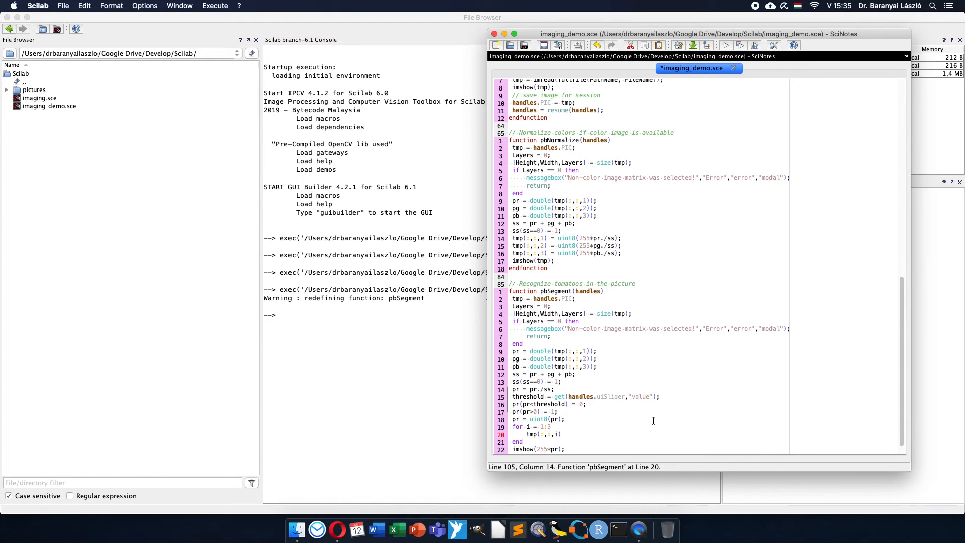
text(=)
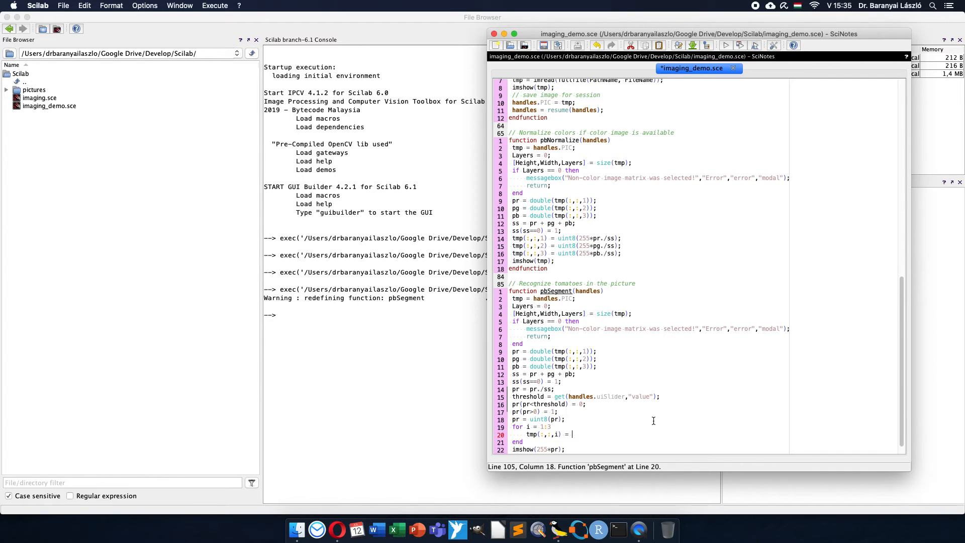
text(pr)
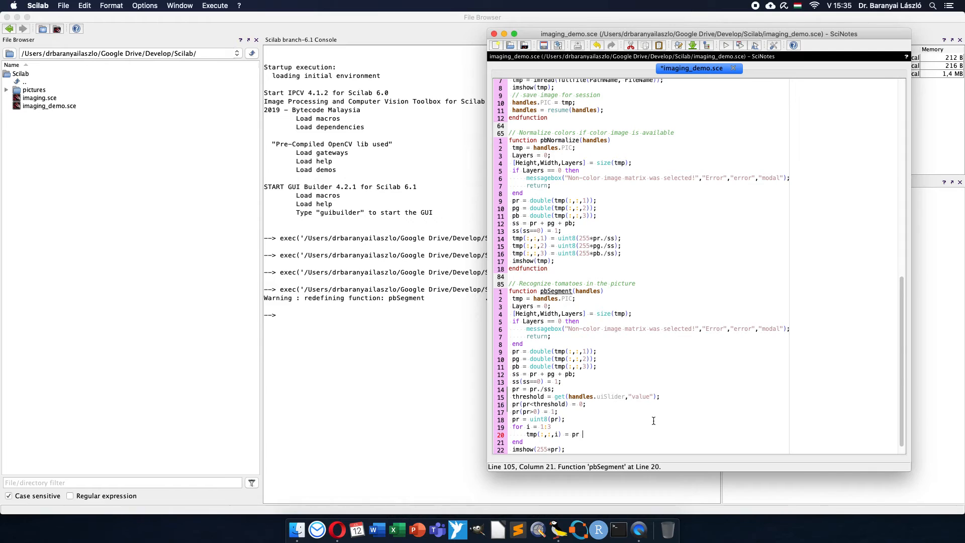
text(.* t)
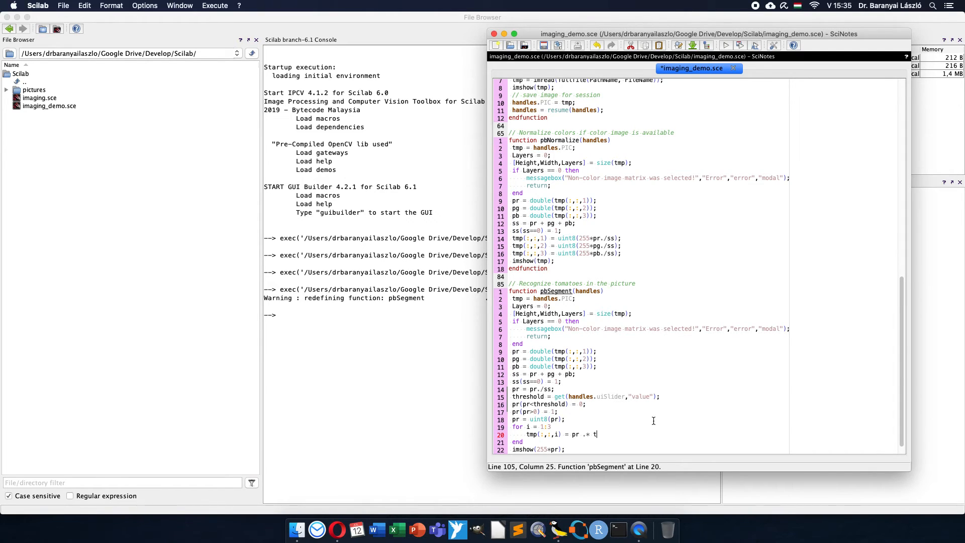
text(mp())
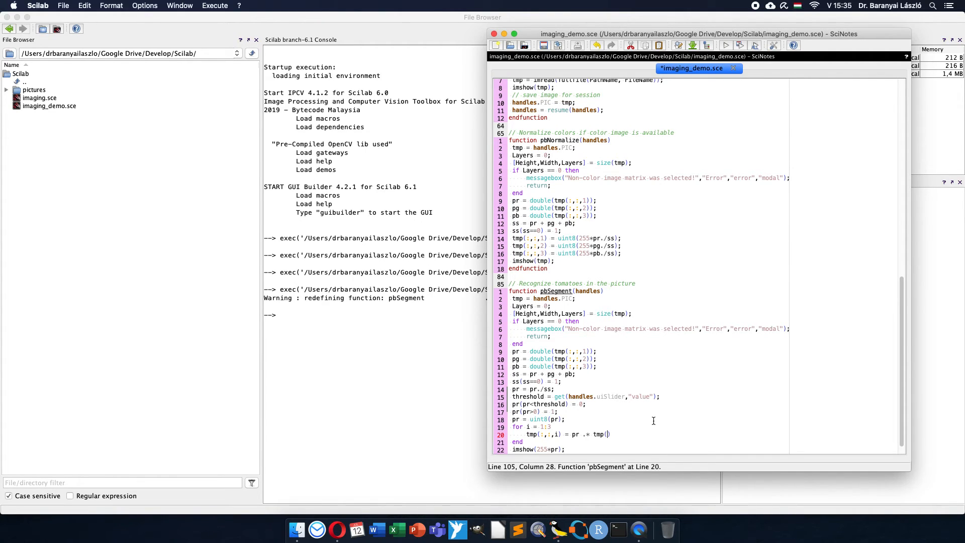
text(:,)
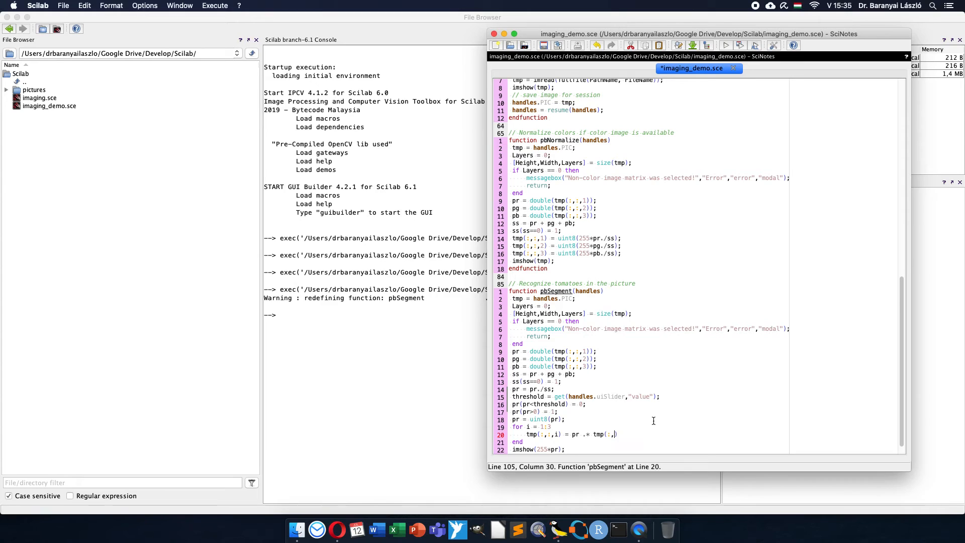
text(:,i);)
click(541, 448)
text(tm)
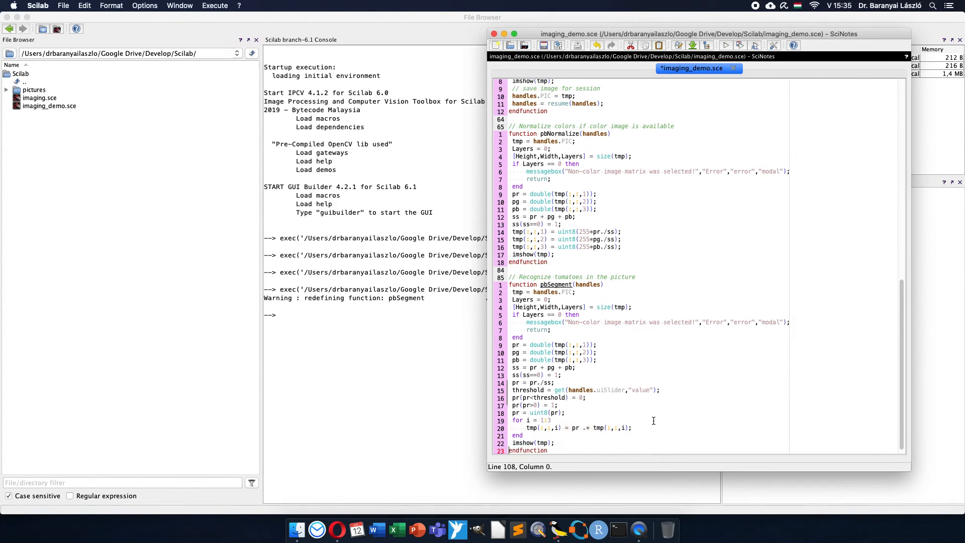
scroll(down, 3)
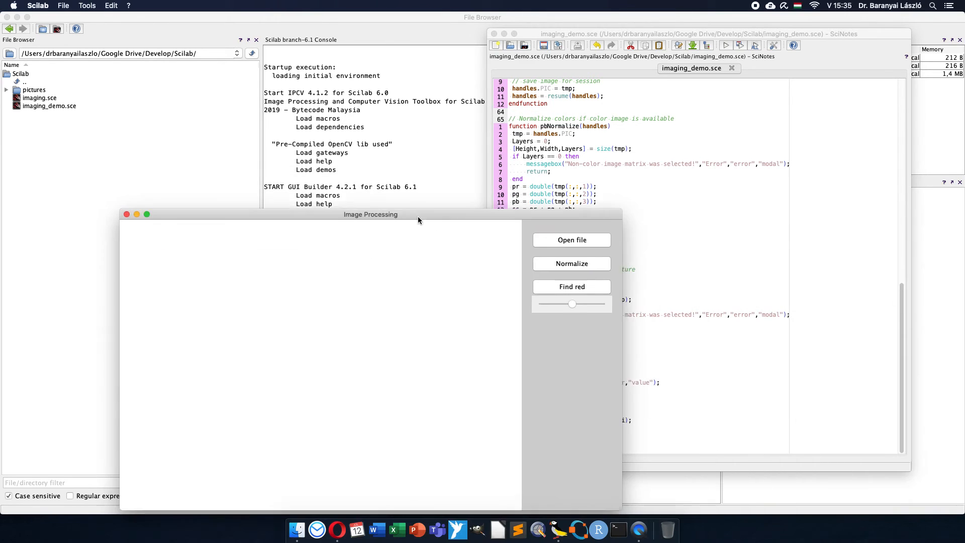
Load tomato.jpg and run Find red to show the masked colour image.
click(571, 240)
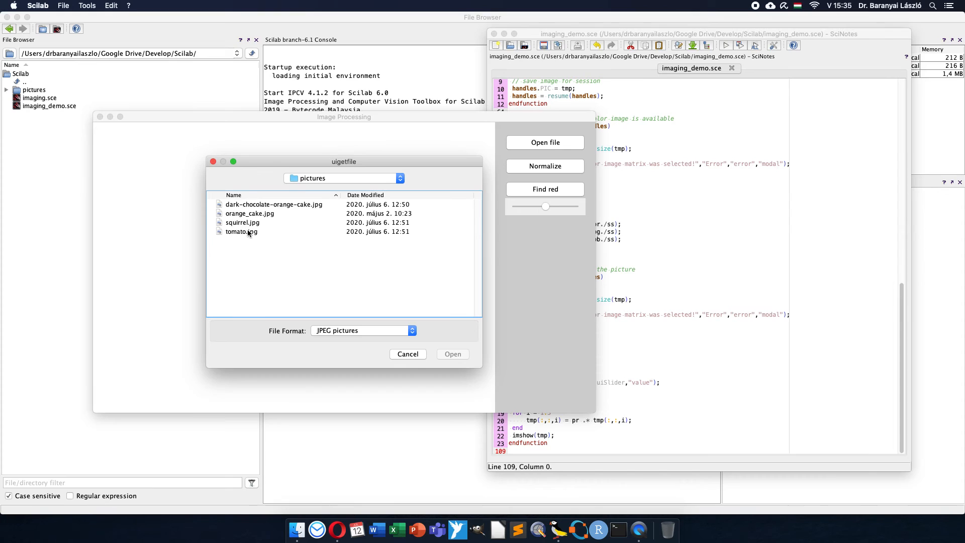
click(452, 353)
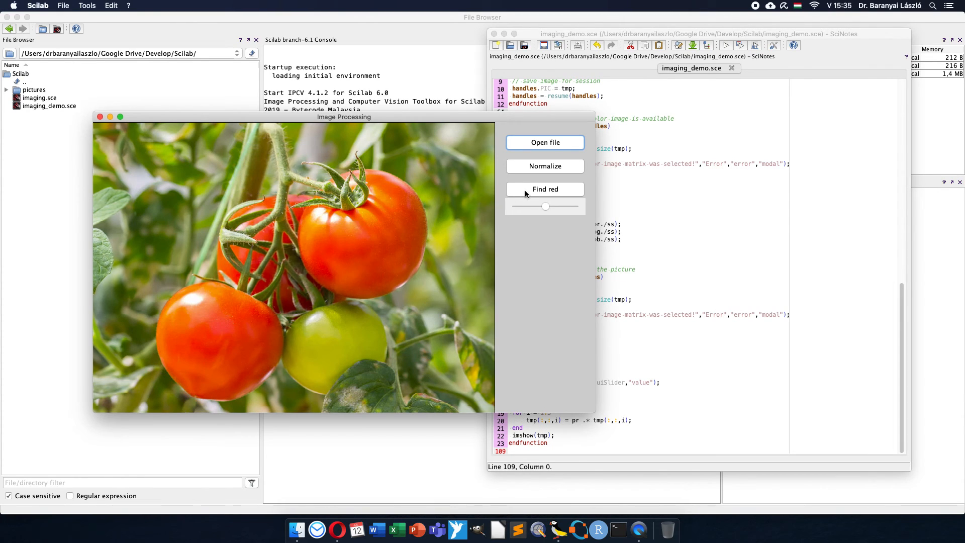
click(543, 189)
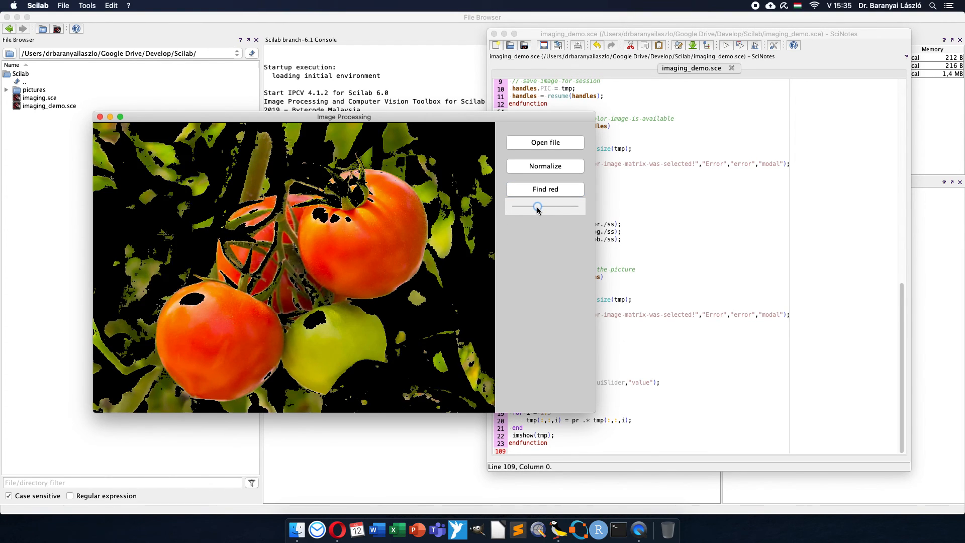
Tune the threshold slider so only the red tomatoes remain in colour on black, dropping the yellow leaves.
drag(536, 207, 542, 206)
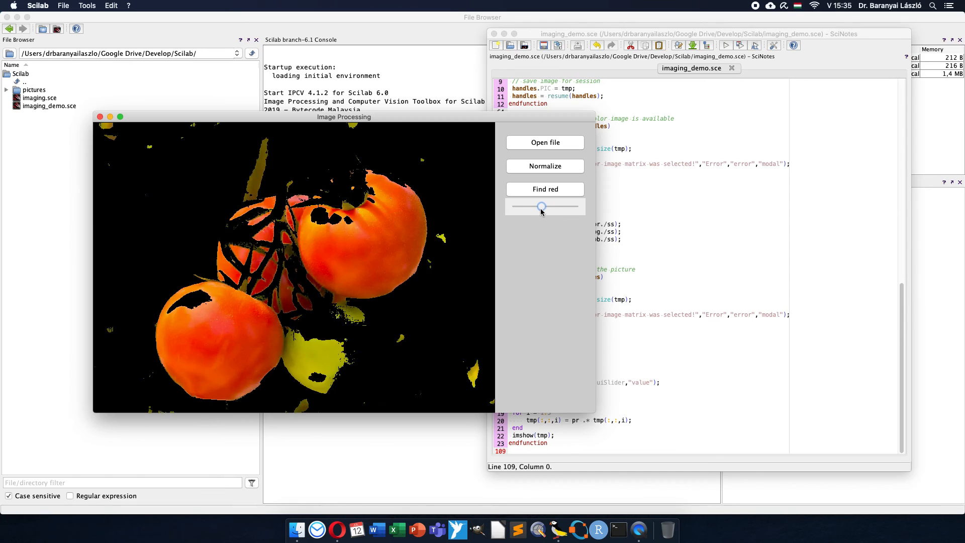
drag(541, 205, 559, 205)
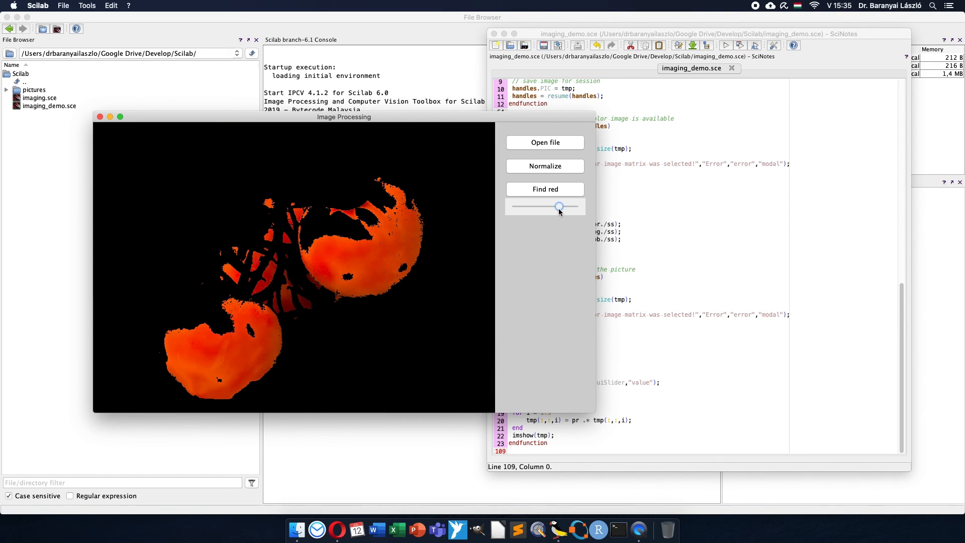
drag(558, 205, 545, 205)
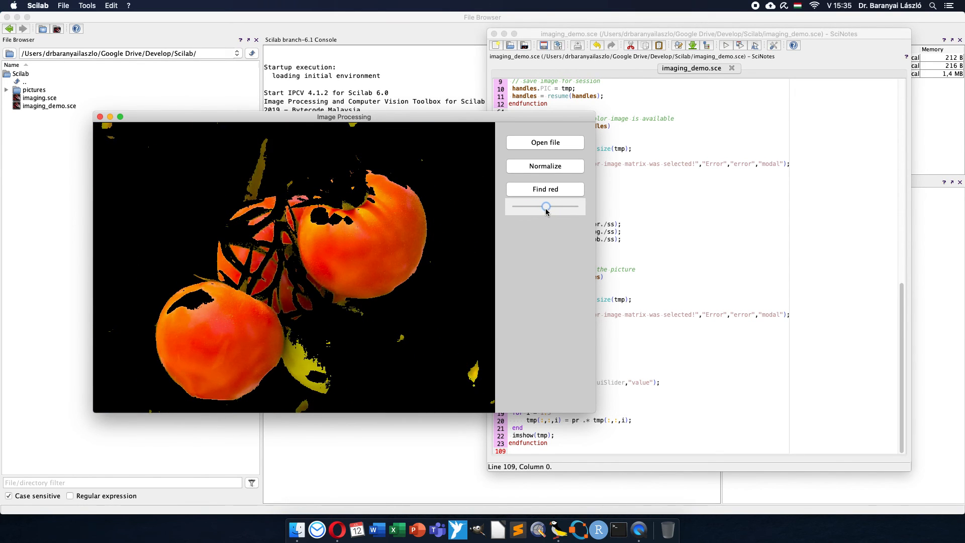
drag(545, 205, 549, 205)
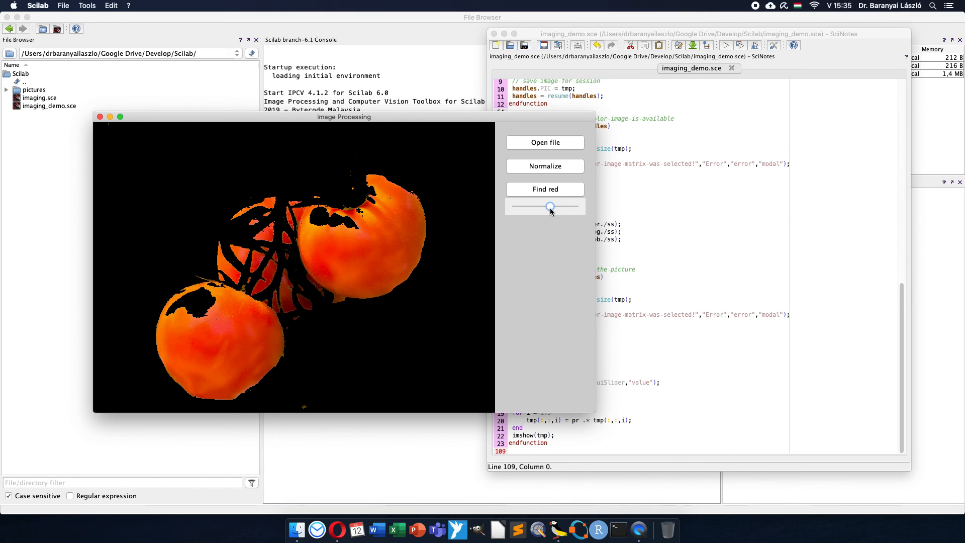
mouse_move(558, 228)
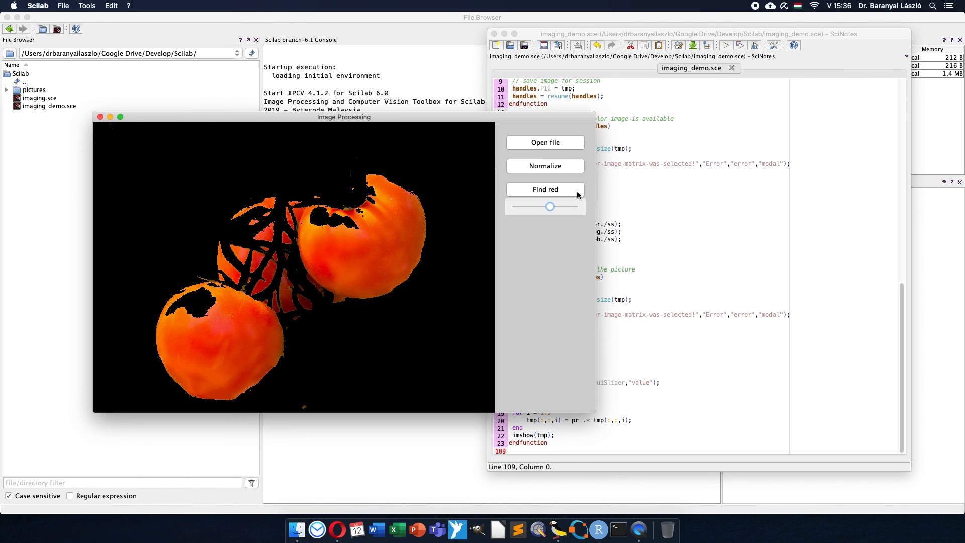
mouse_move(560, 240)
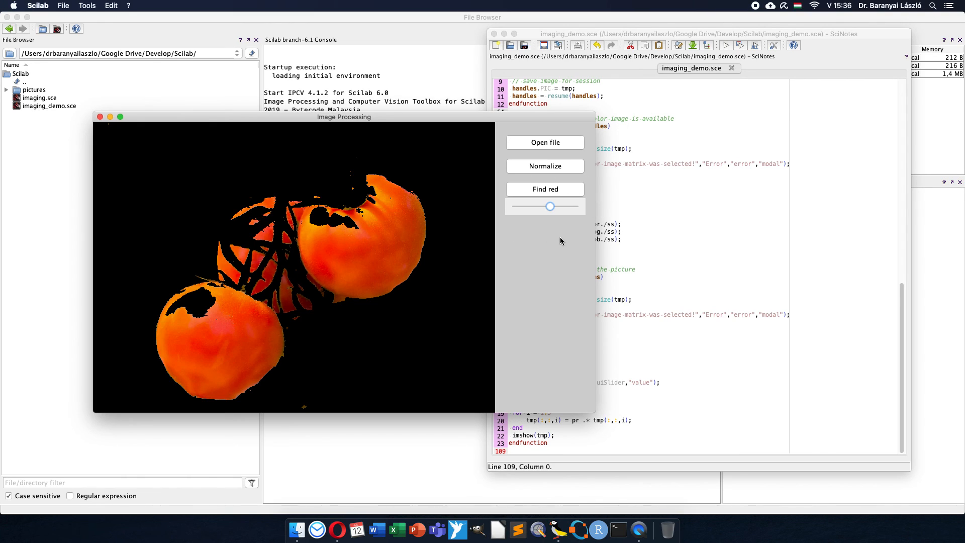
mouse_move(568, 227)
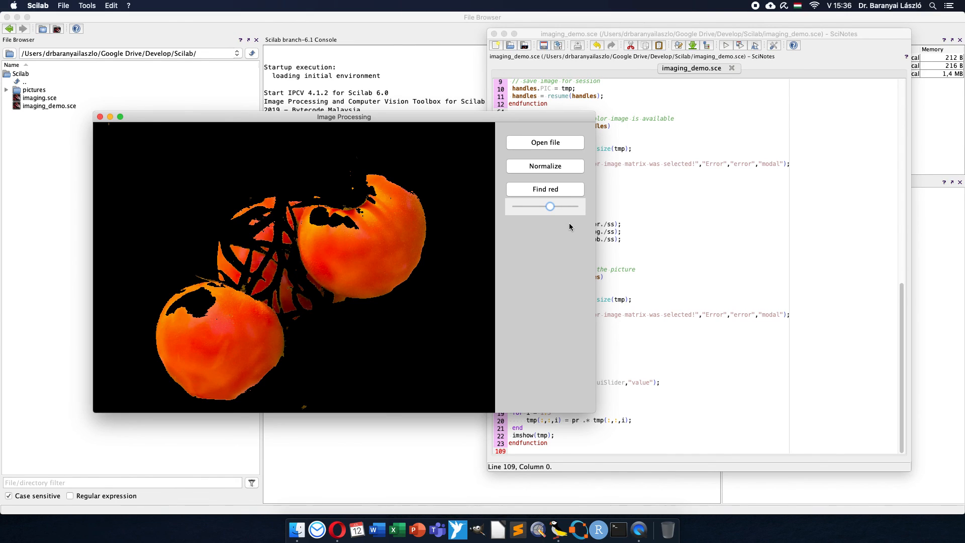
mouse_move(555, 246)
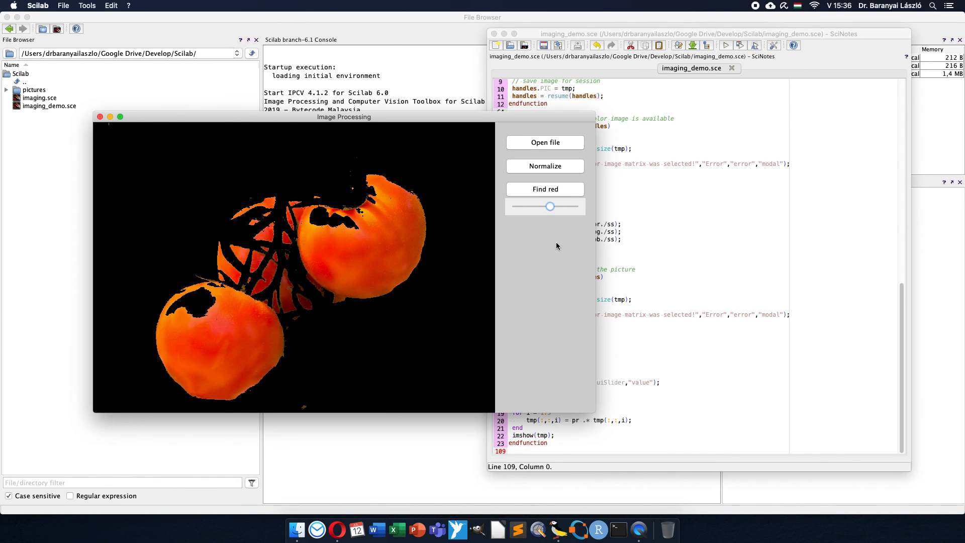
mouse_move(757, 8)
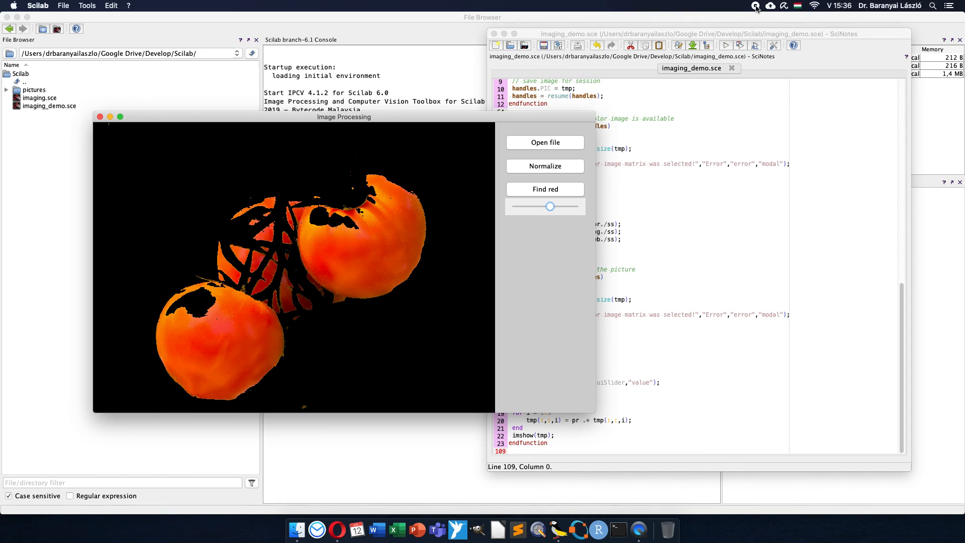